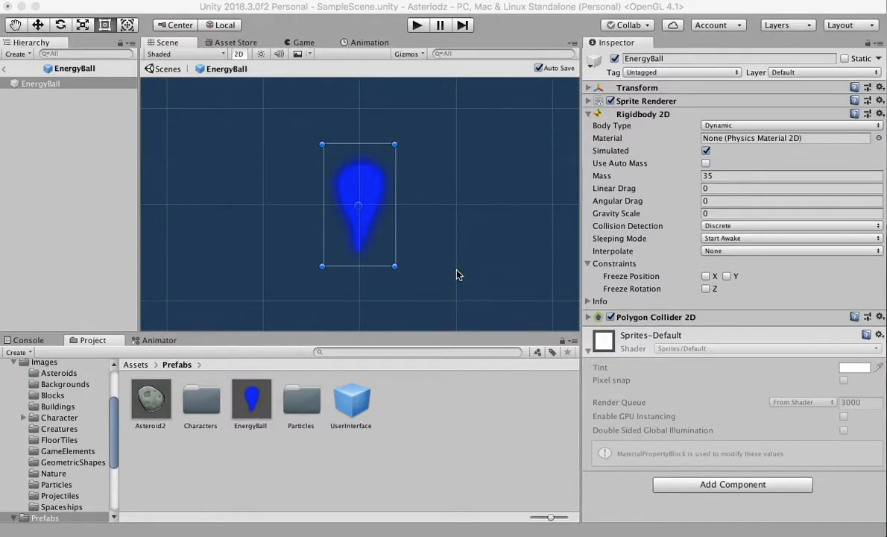
pyautogui.moveTo(533, 206)
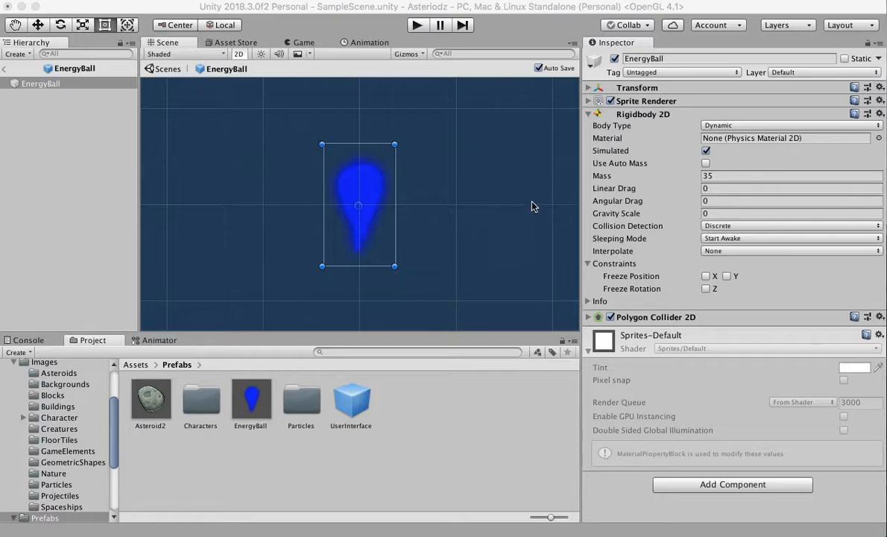
pyautogui.moveTo(492, 206)
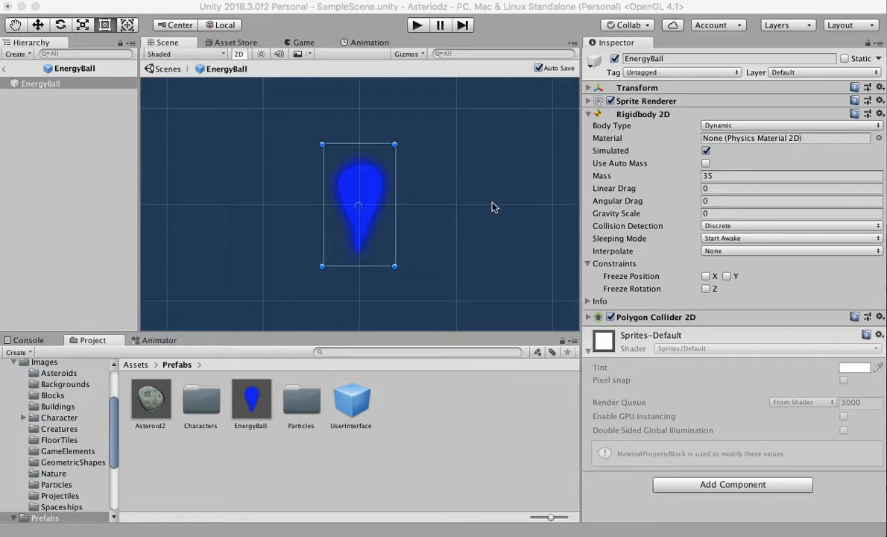
pyautogui.moveTo(402, 178)
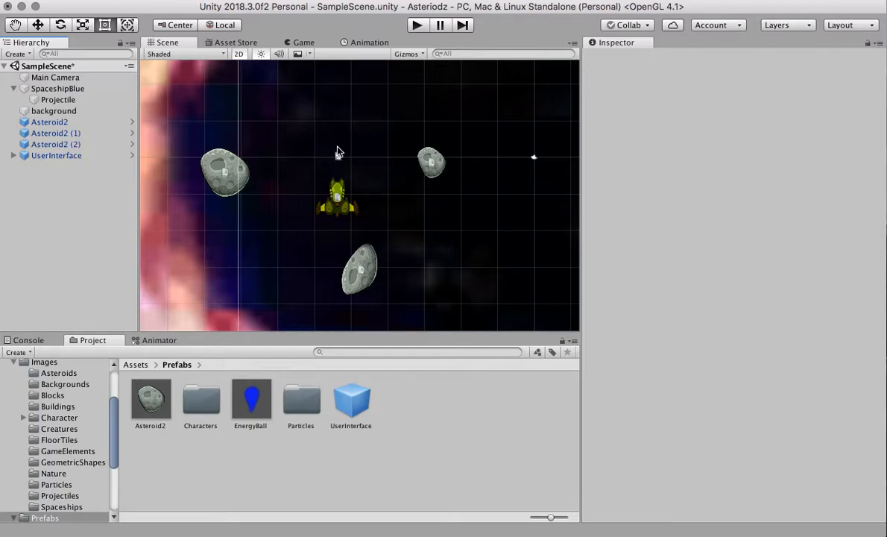
pyautogui.moveTo(227, 188)
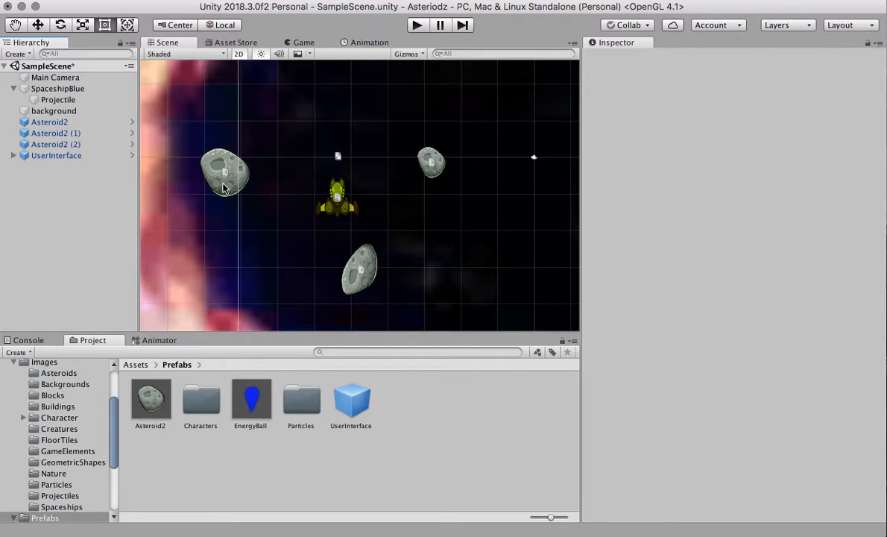
pyautogui.moveTo(258, 176)
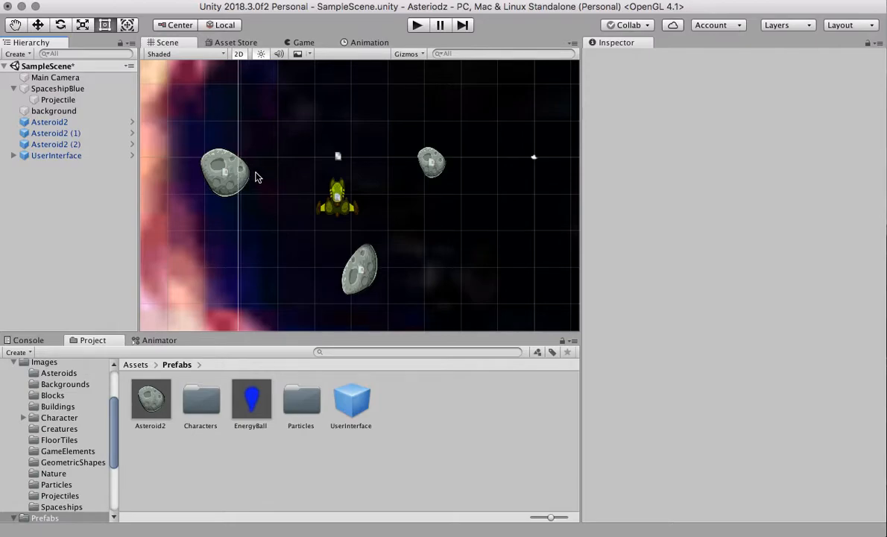
pyautogui.moveTo(277, 176)
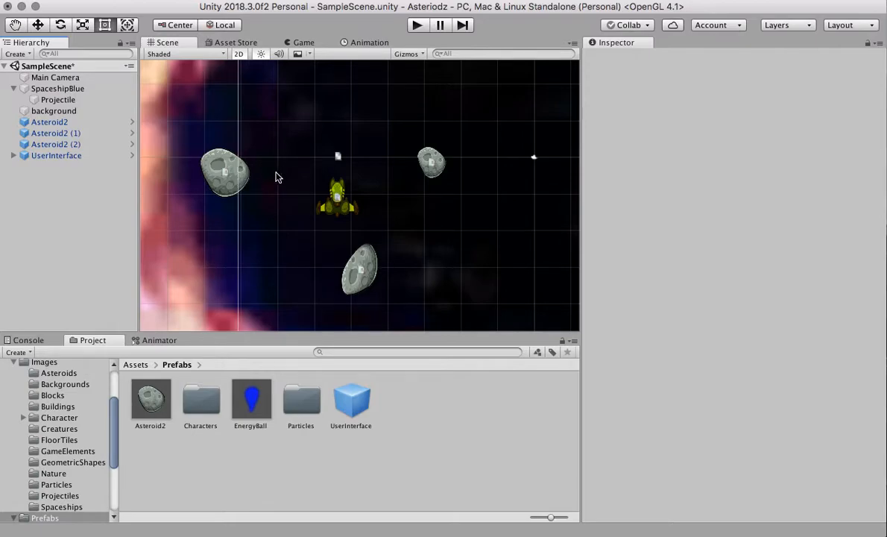
pyautogui.moveTo(237, 177)
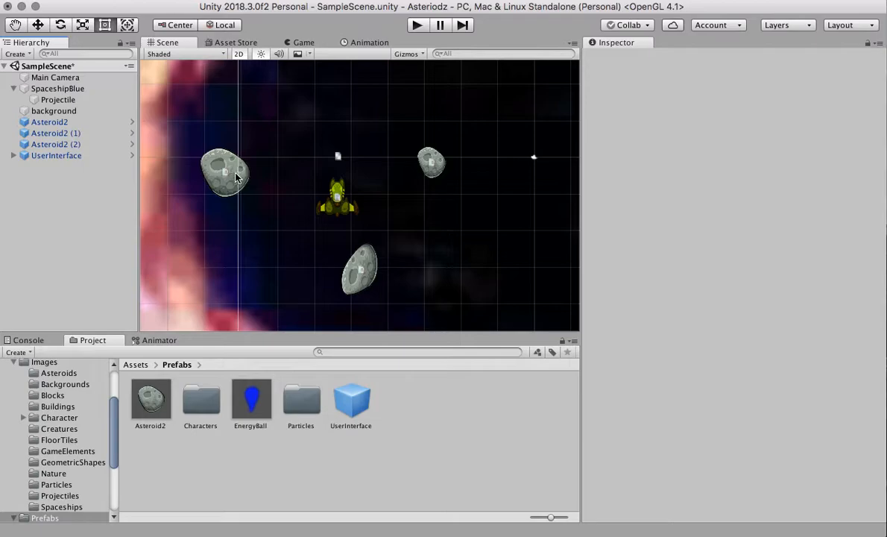
pyautogui.moveTo(242, 176)
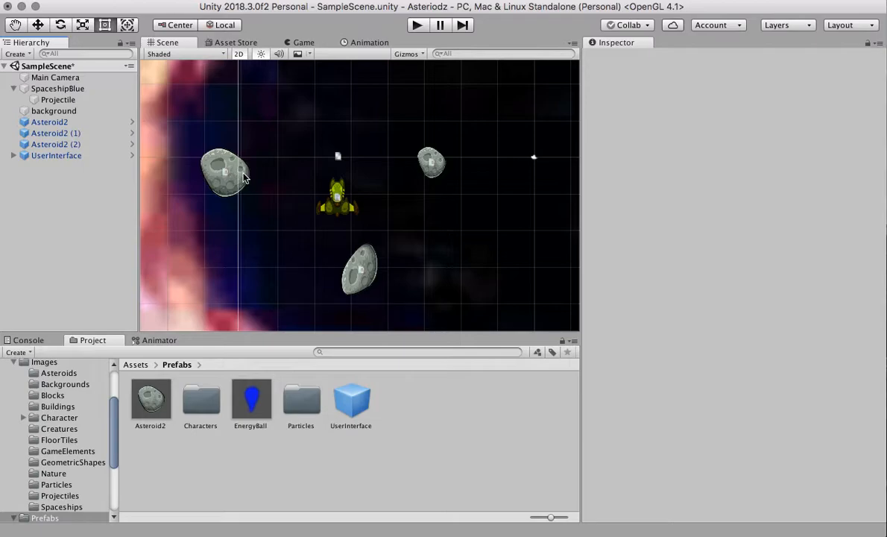
# - Open the Asteroid2 prefab from Project > Prefabs and fold away its Rigidbody 2D component
pyautogui.click(57, 132)
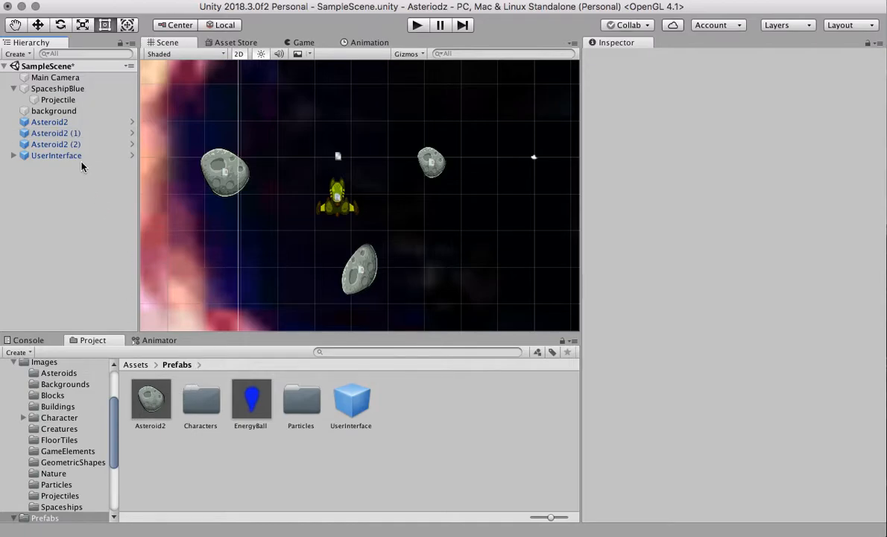
pyautogui.moveTo(150, 399)
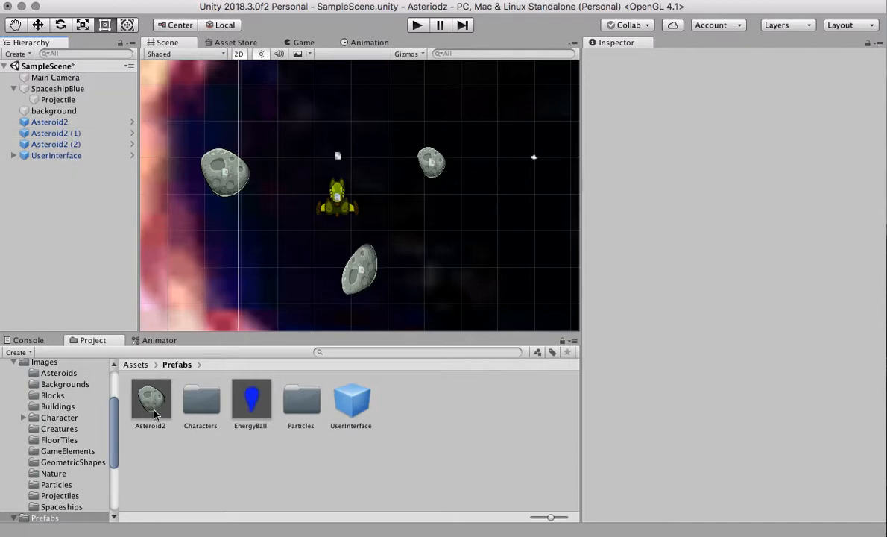
pyautogui.doubleClick(149, 399)
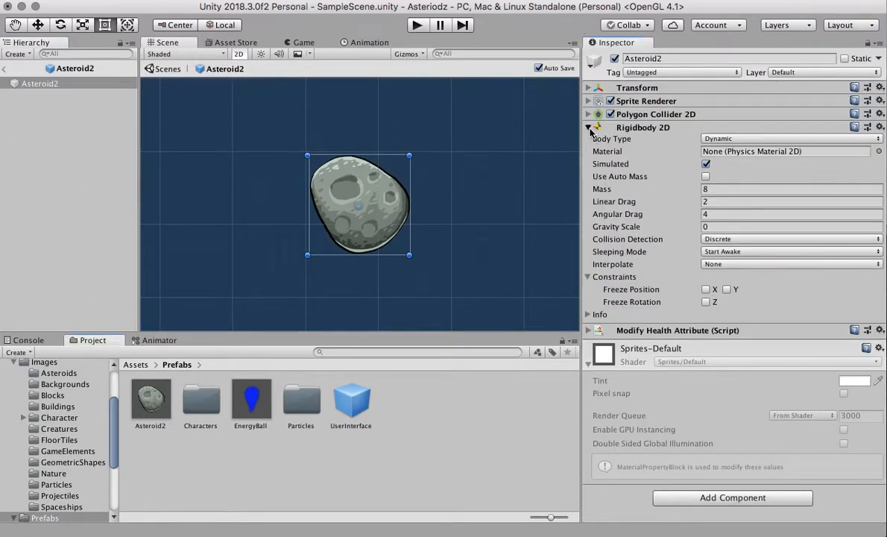
pyautogui.click(588, 126)
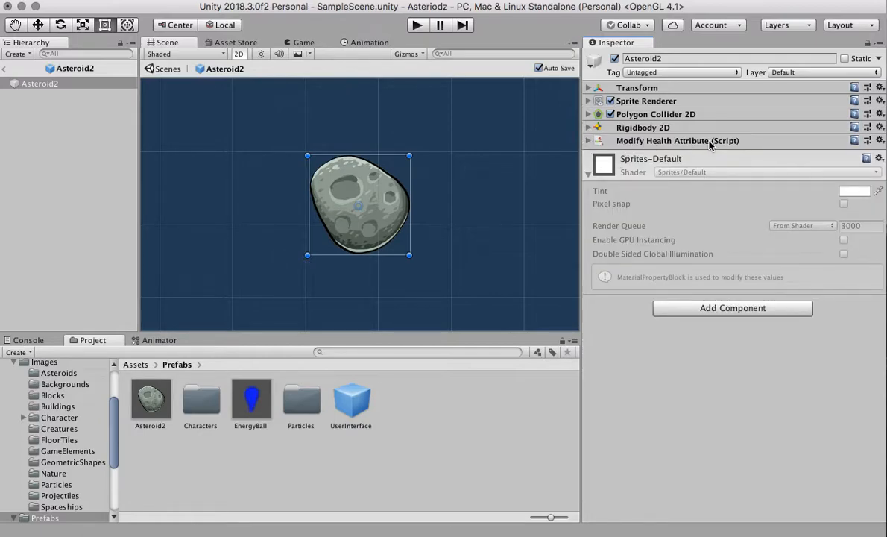
pyautogui.moveTo(732, 308)
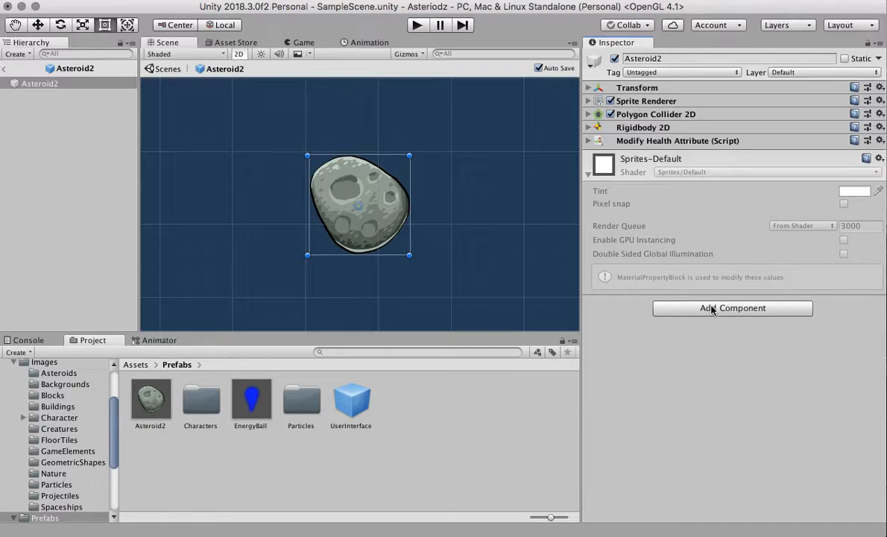
# - Add a Condition Collision script from Playground > Conditions to the Asteroid2 prefab
pyautogui.click(732, 307)
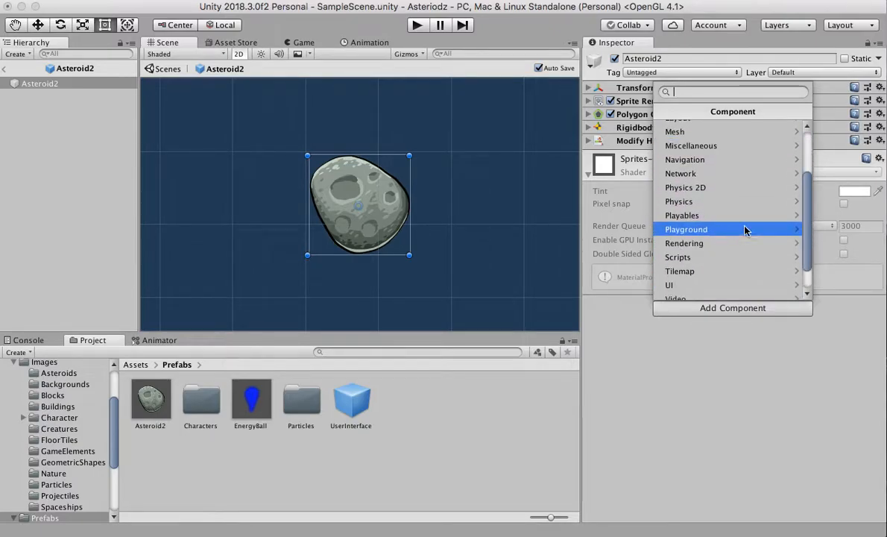
pyautogui.click(686, 229)
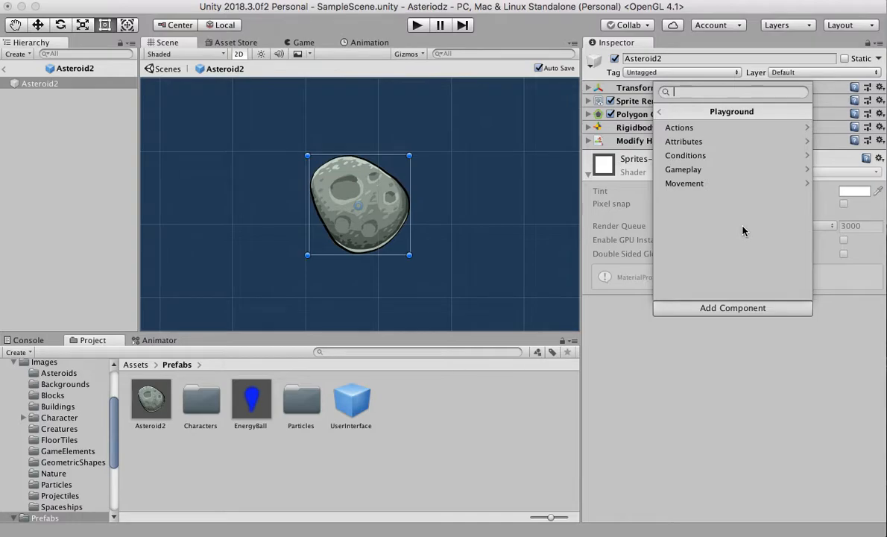
pyautogui.moveTo(699, 155)
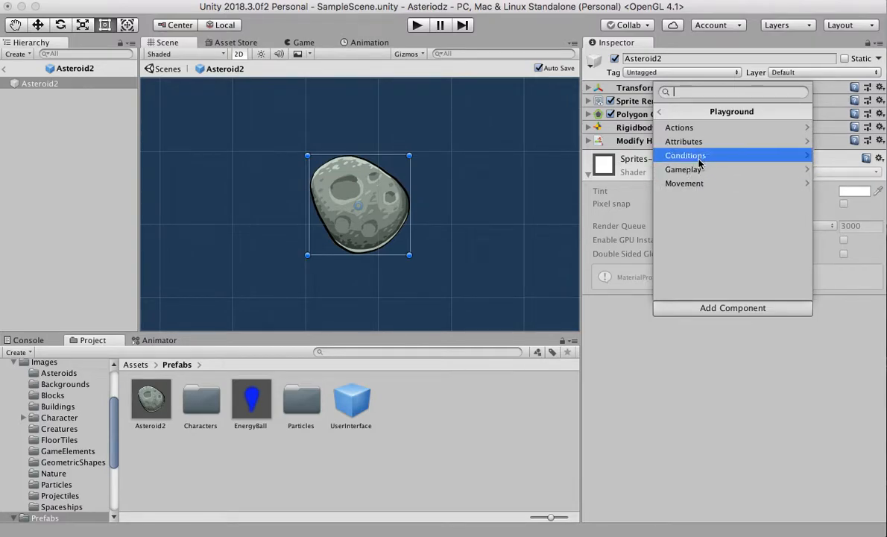
pyautogui.click(686, 155)
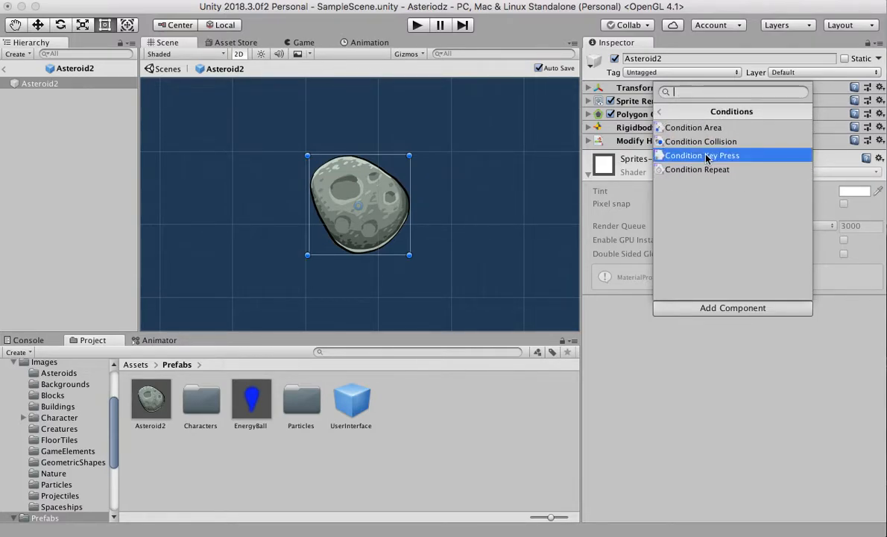
pyautogui.moveTo(701, 140)
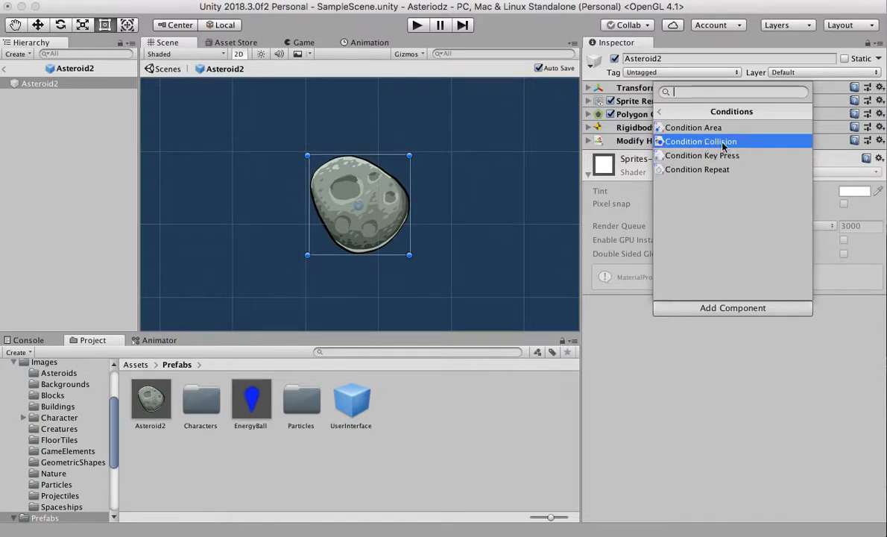
pyautogui.click(700, 140)
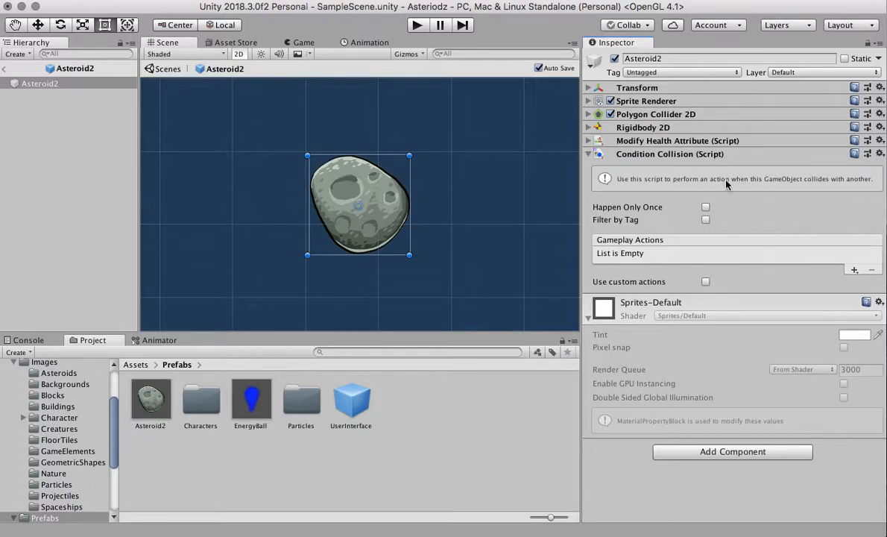
pyautogui.moveTo(735, 197)
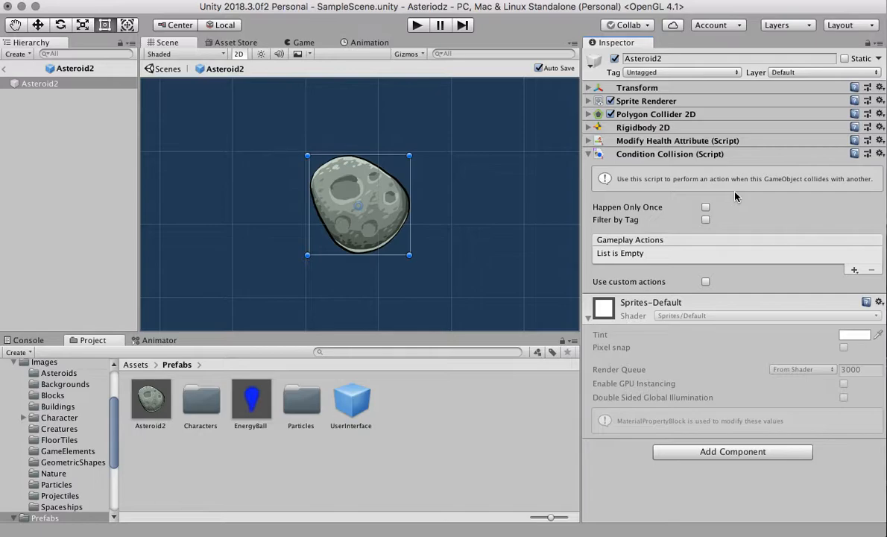
pyautogui.moveTo(749, 195)
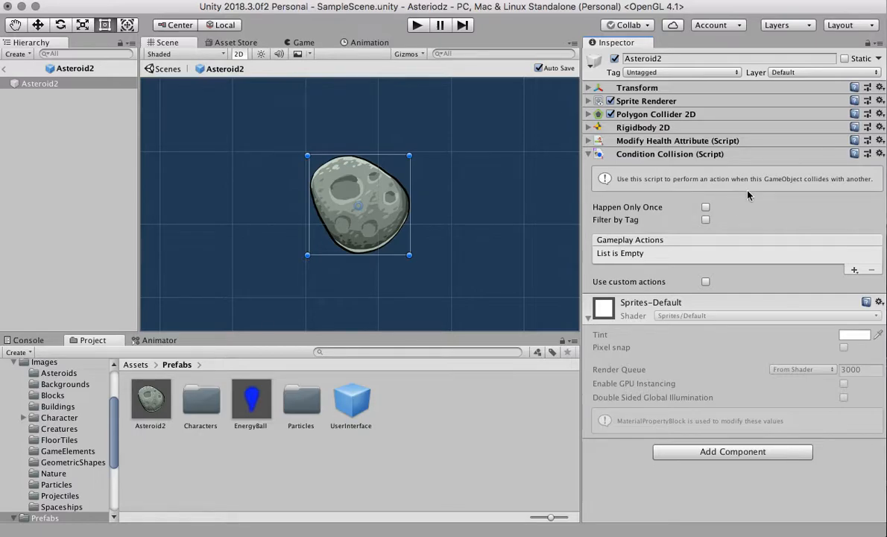
pyautogui.moveTo(701, 191)
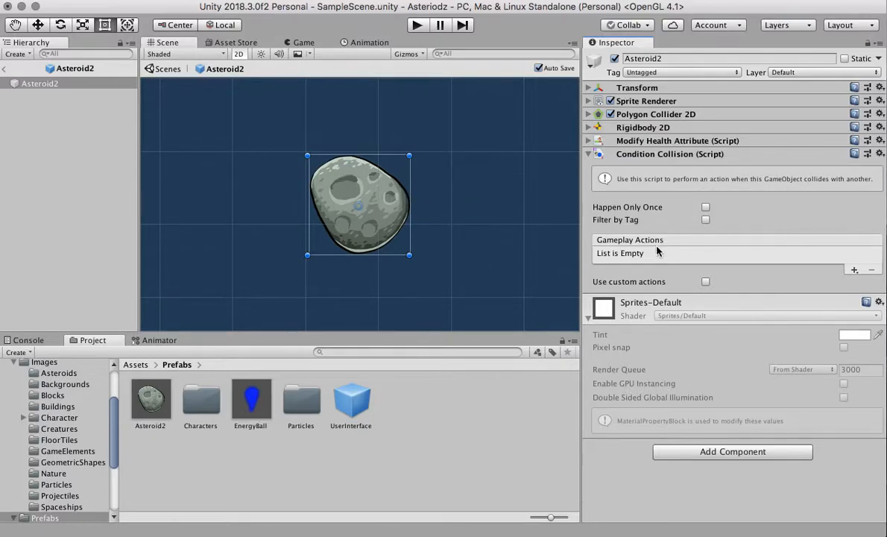
pyautogui.moveTo(644, 250)
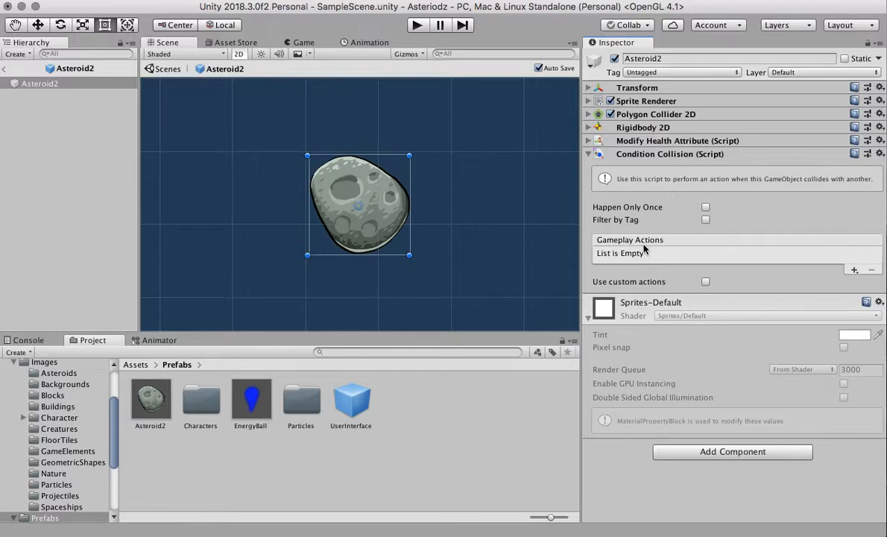
pyautogui.moveTo(674, 191)
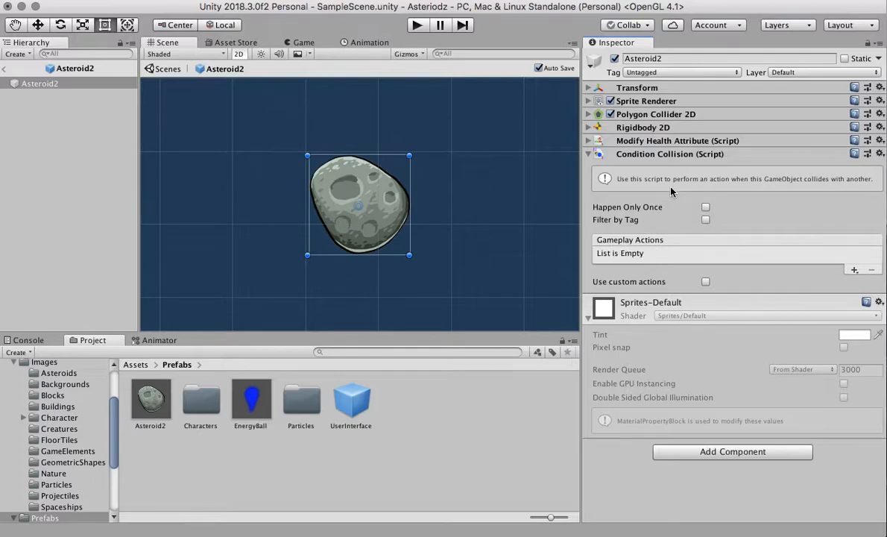
pyautogui.moveTo(534, 219)
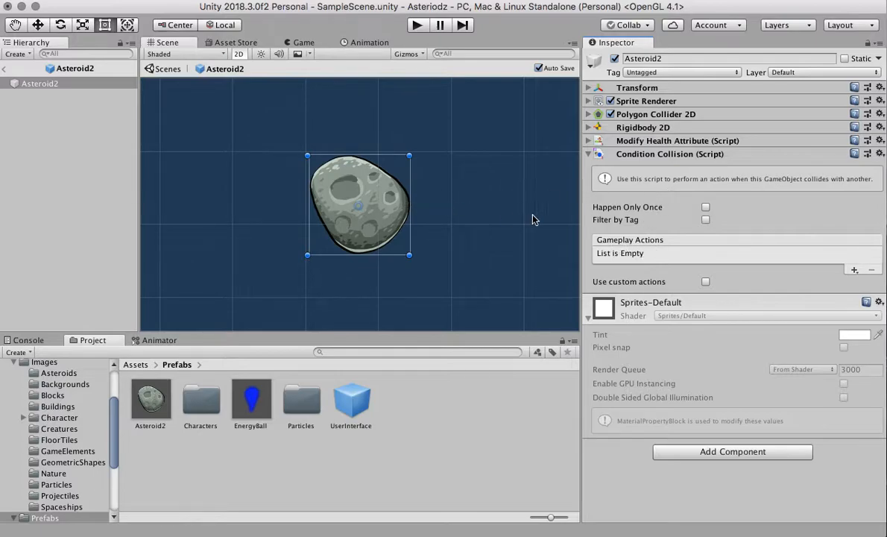
pyautogui.moveTo(665, 253)
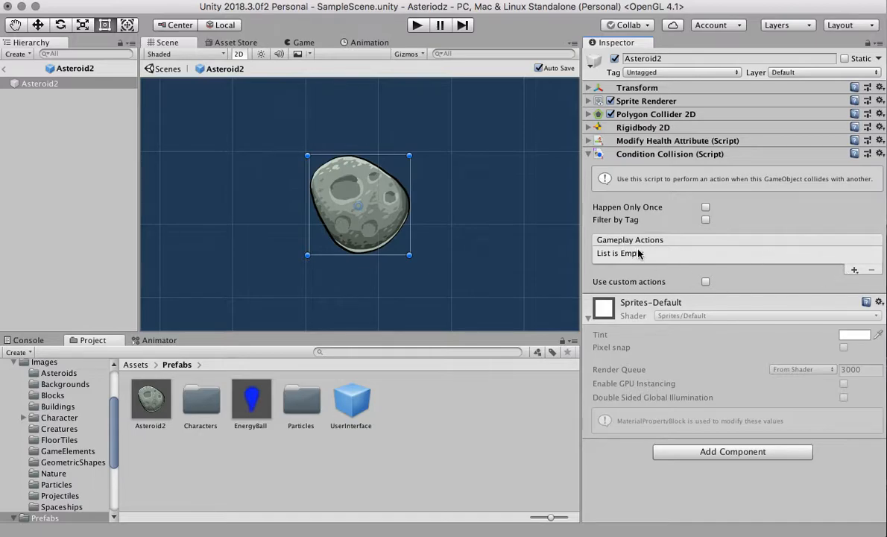
pyautogui.moveTo(856, 272)
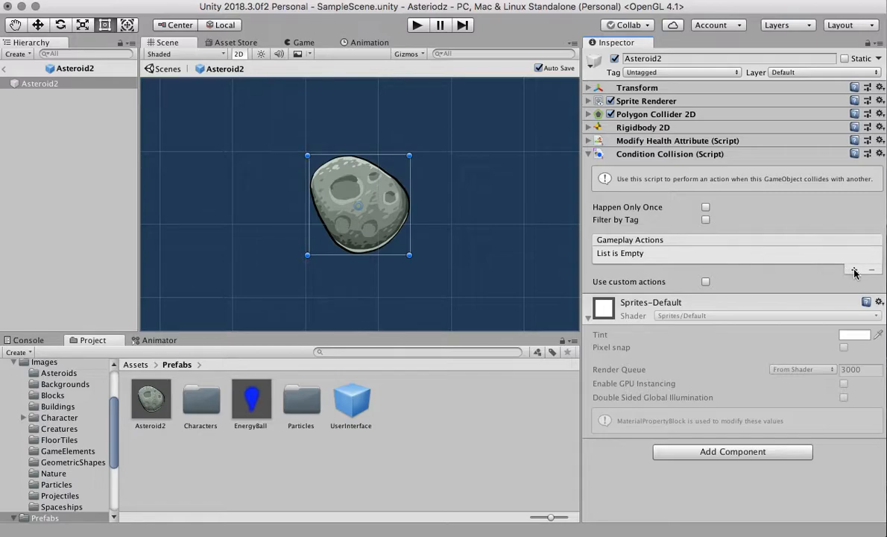
# - Add a DestroyAction to the Condition Collision's Gameplay Actions list
pyautogui.click(854, 270)
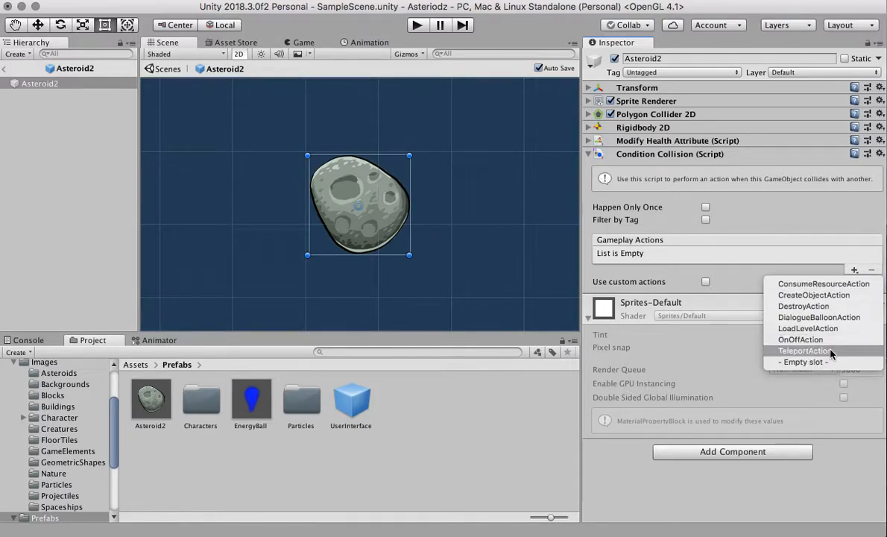
pyautogui.moveTo(814, 295)
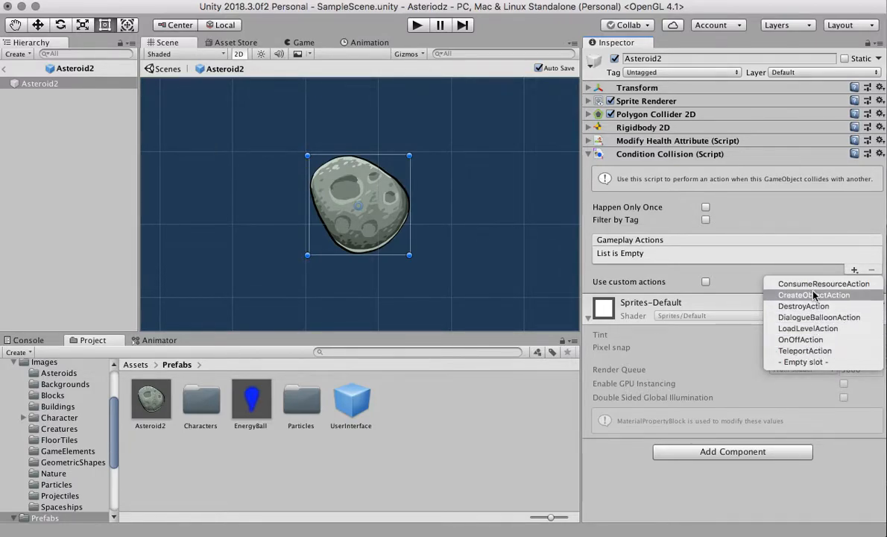
pyautogui.moveTo(808, 299)
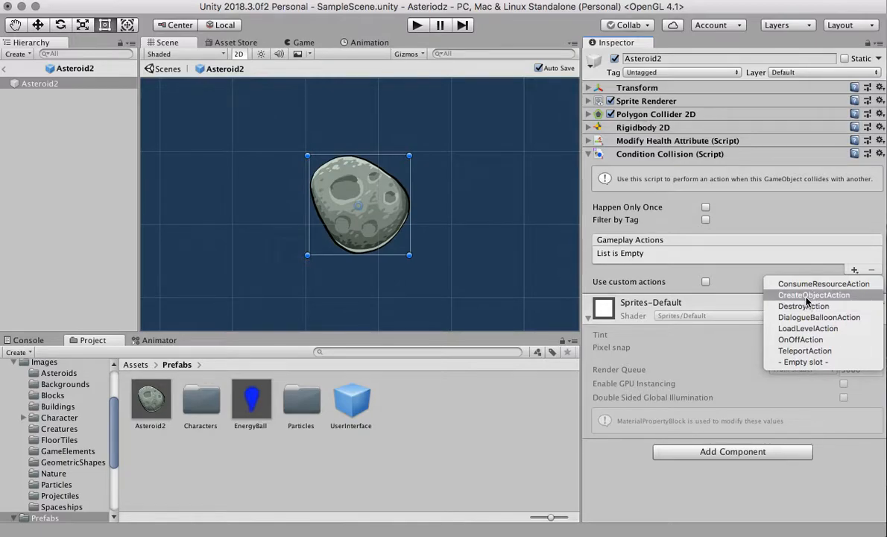
pyautogui.moveTo(808, 328)
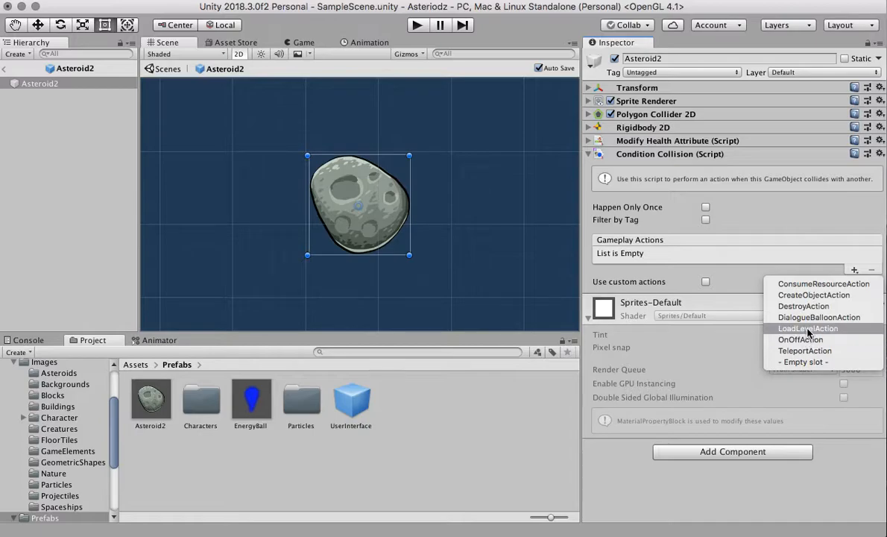
pyautogui.moveTo(804, 307)
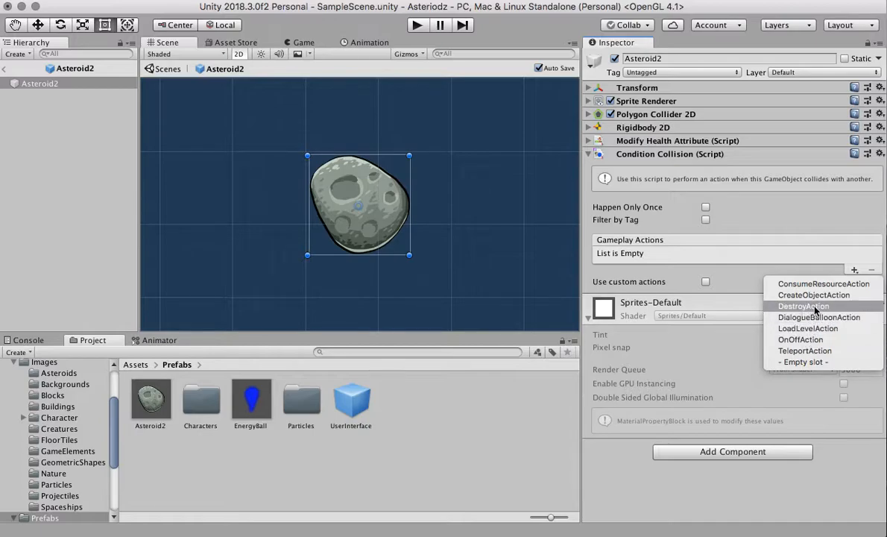
pyautogui.click(804, 306)
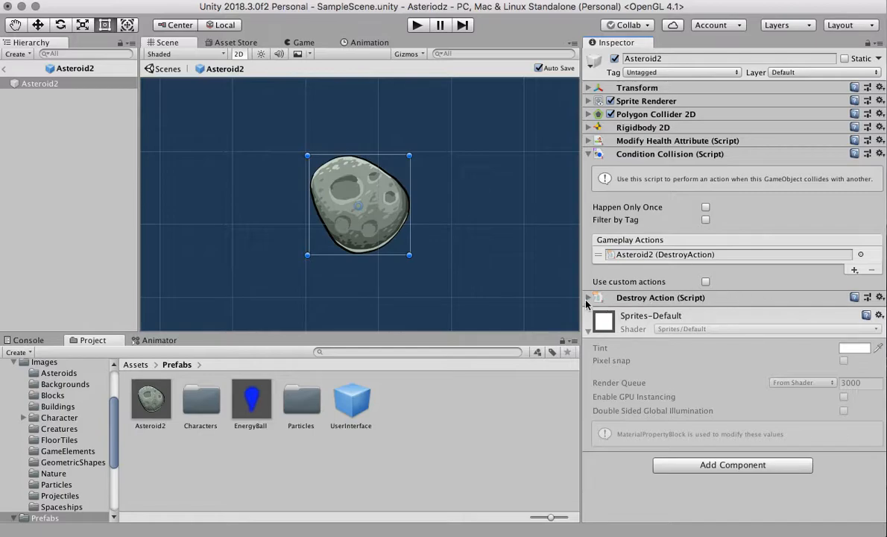
# - Set the Destroy Action's Target to This Object and start picking its death effect
pyautogui.click(589, 298)
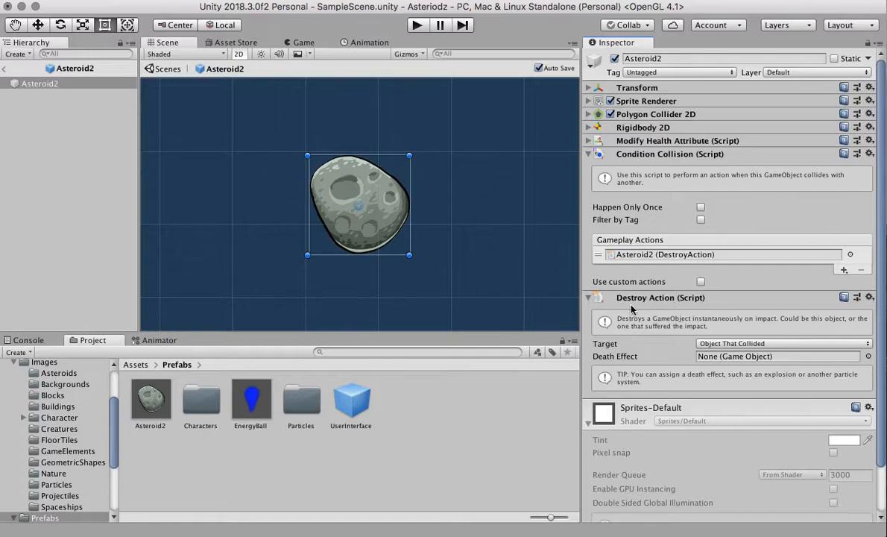
pyautogui.moveTo(668, 306)
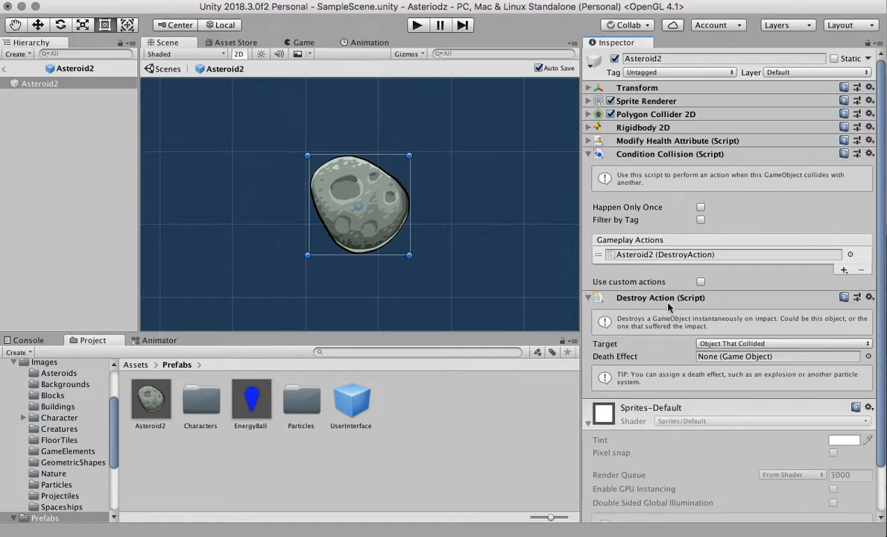
pyautogui.moveTo(734, 230)
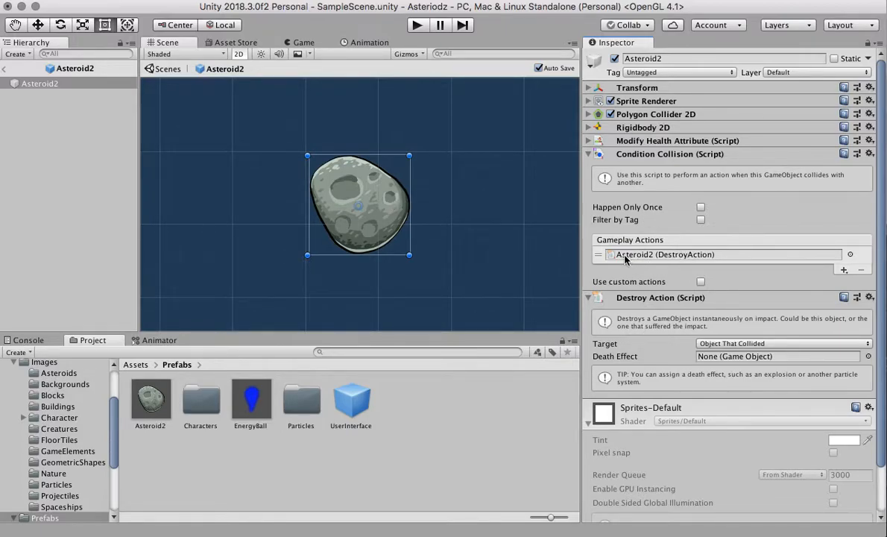
pyautogui.moveTo(722, 334)
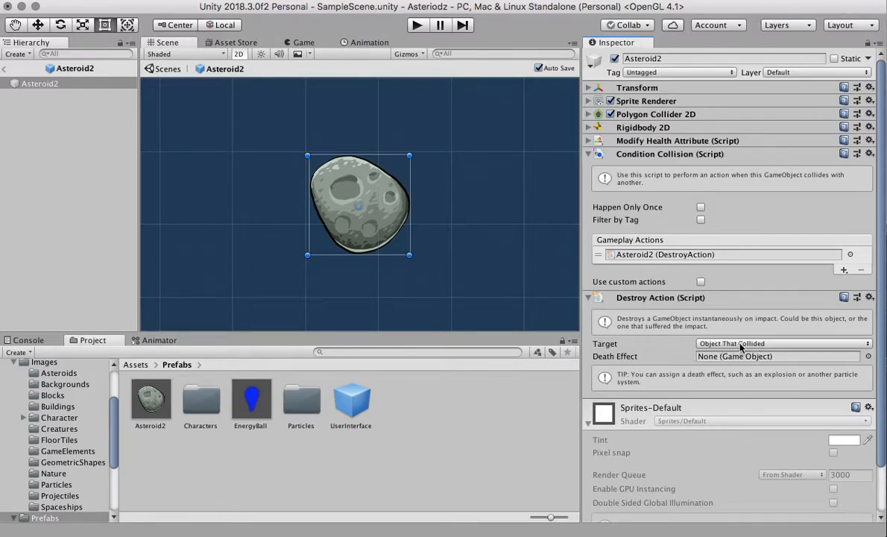
pyautogui.moveTo(831, 346)
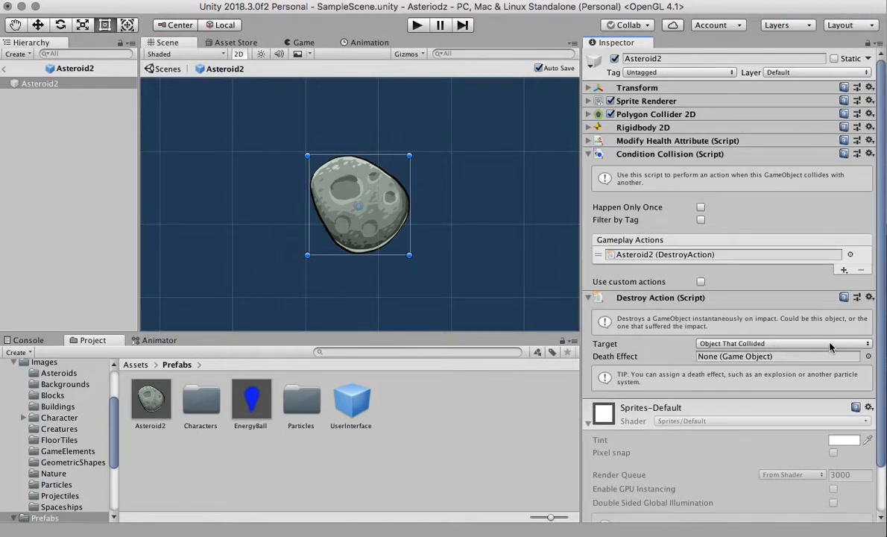
pyautogui.click(783, 343)
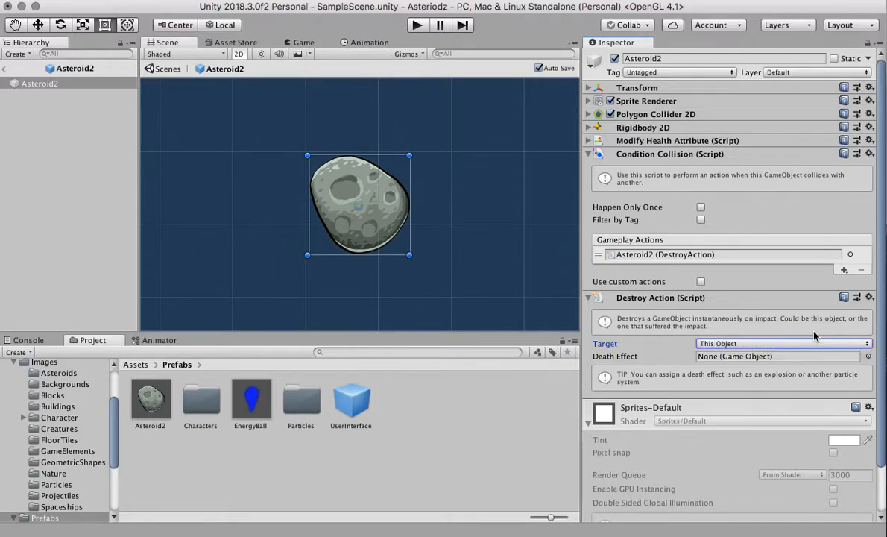
pyautogui.moveTo(617, 364)
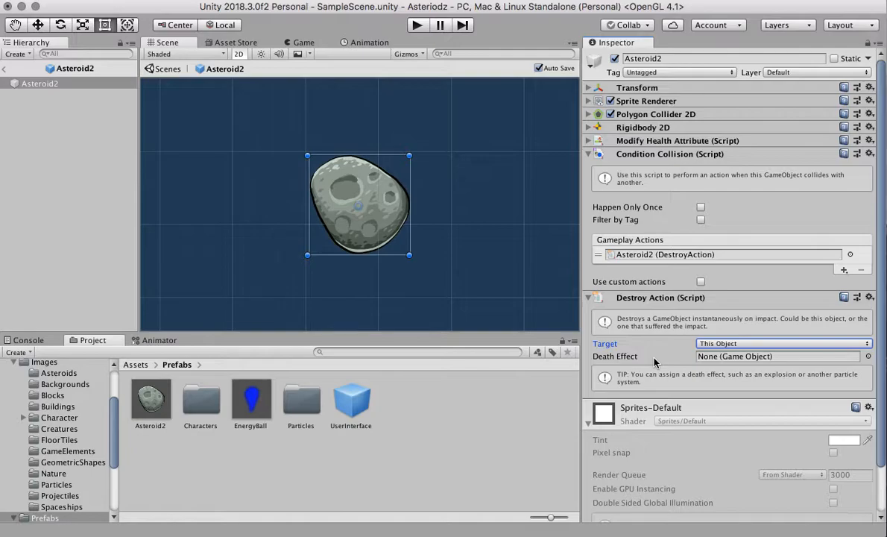
pyautogui.moveTo(713, 370)
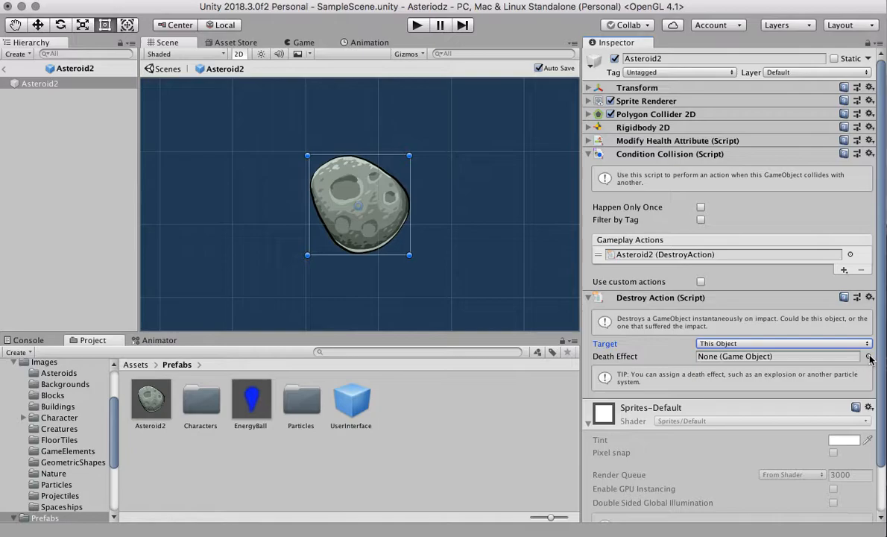
pyautogui.click(867, 355)
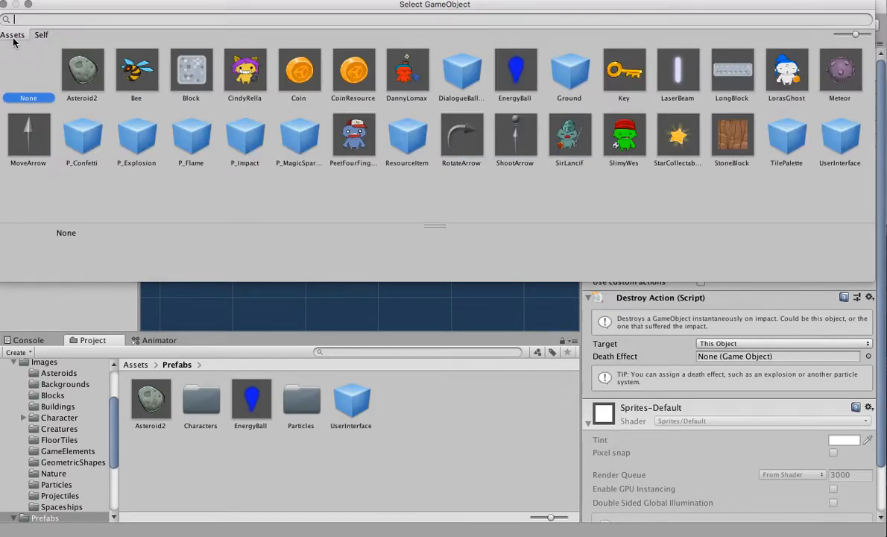
pyautogui.moveTo(300, 137)
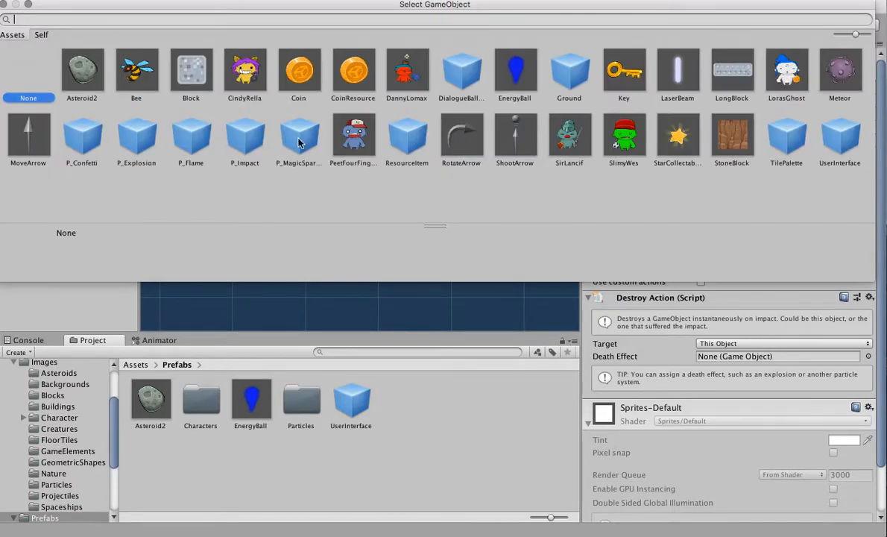
pyautogui.moveTo(268, 143)
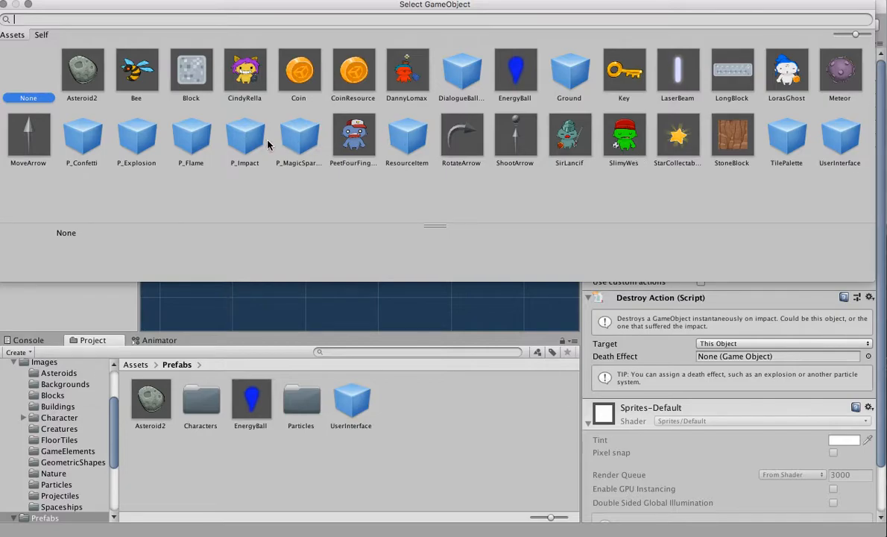
pyautogui.moveTo(239, 143)
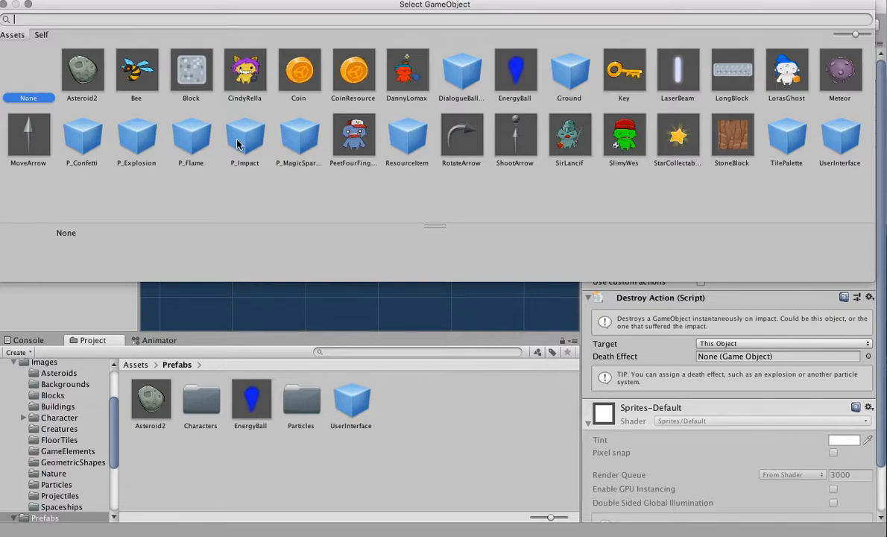
pyautogui.moveTo(194, 142)
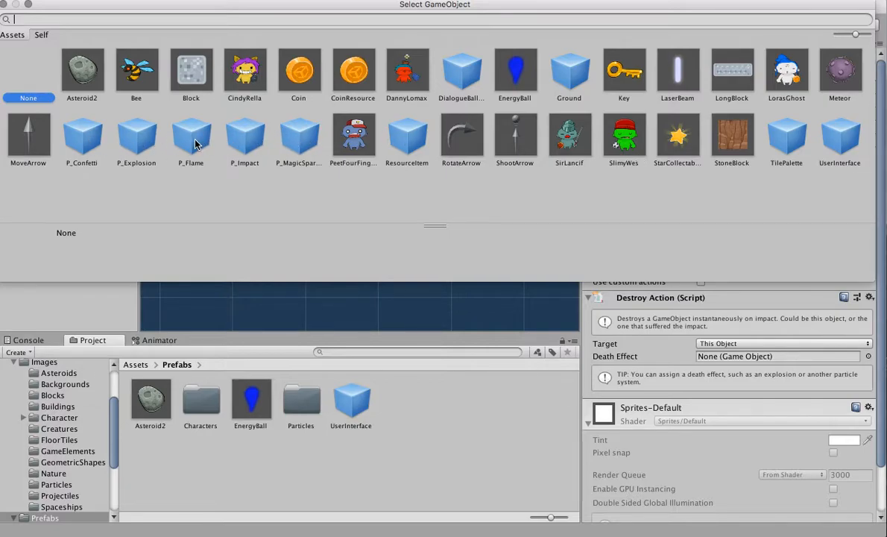
pyautogui.moveTo(142, 141)
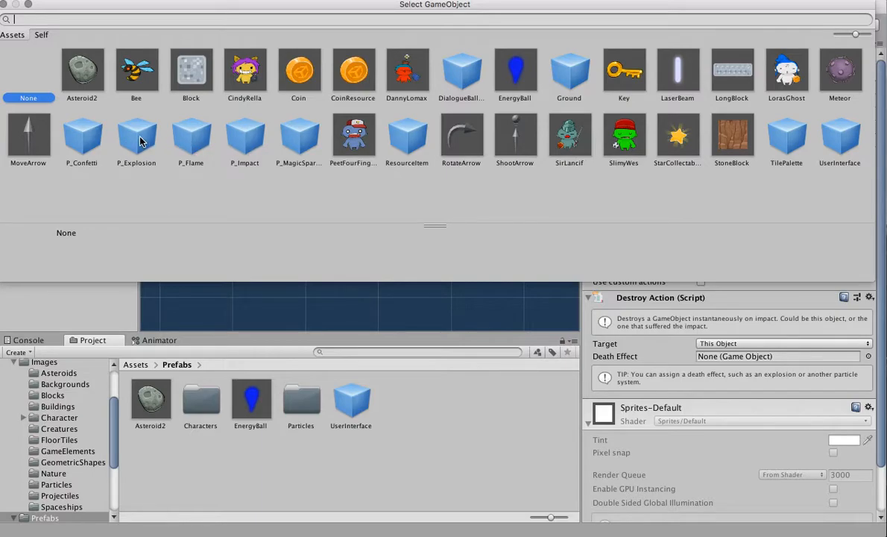
# - Select the P_Explosion prefab as the asteroid's death effect
pyautogui.click(137, 137)
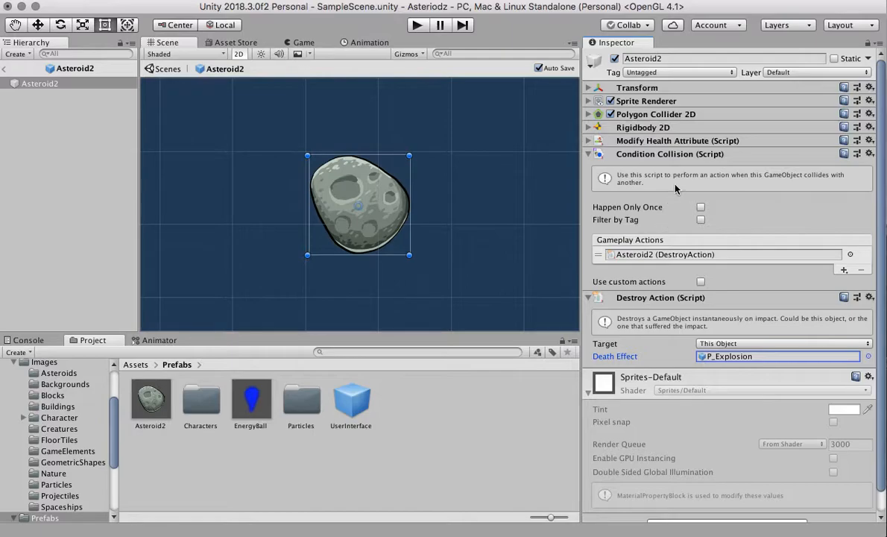
# - Open the EnergyBall prefab and collapse its Rigidbody 2D and Polygon Collider 2D components
pyautogui.click(587, 114)
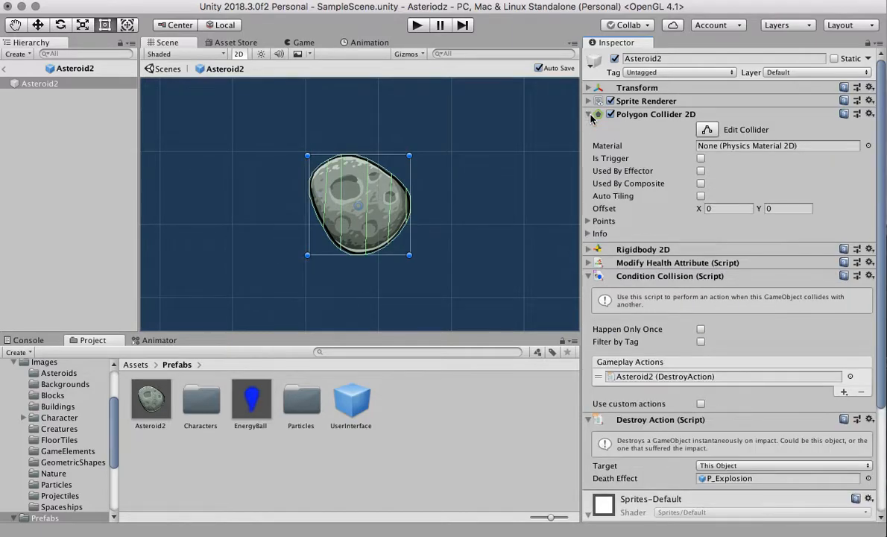
pyautogui.click(588, 114)
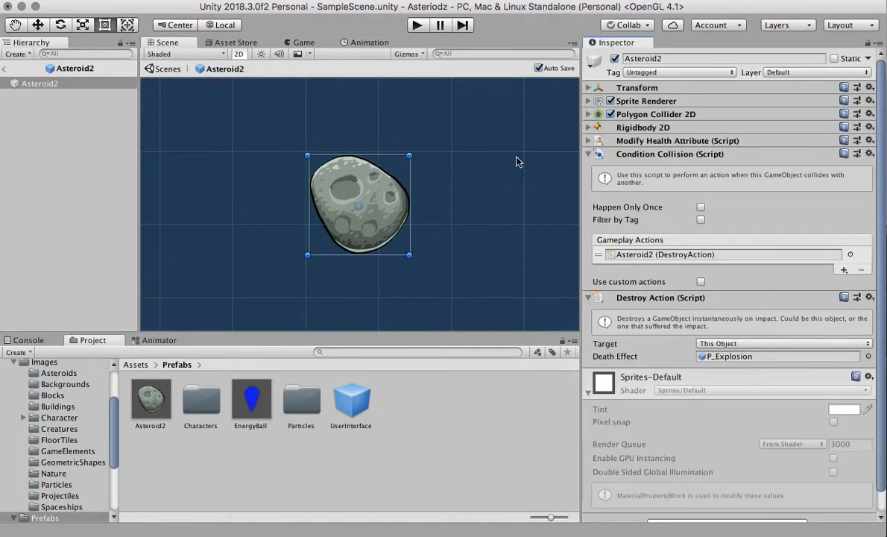
pyautogui.click(250, 399)
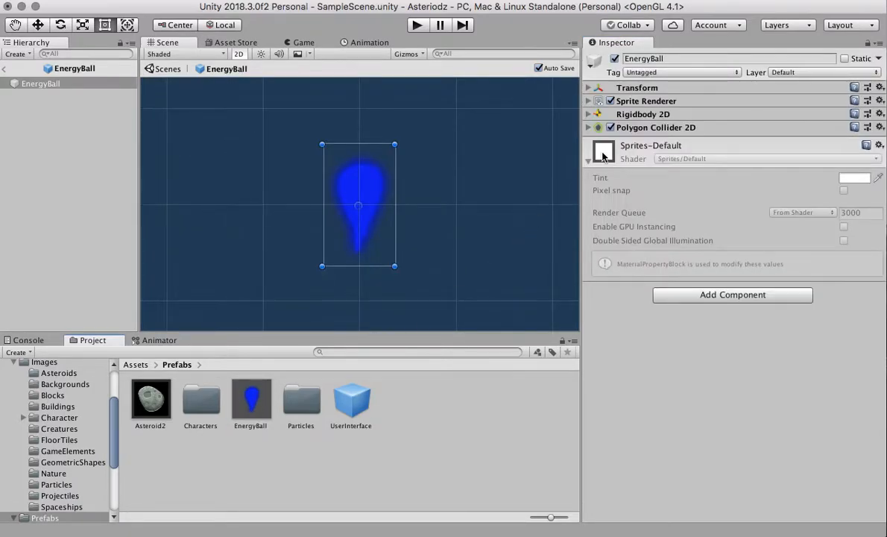
pyautogui.click(588, 126)
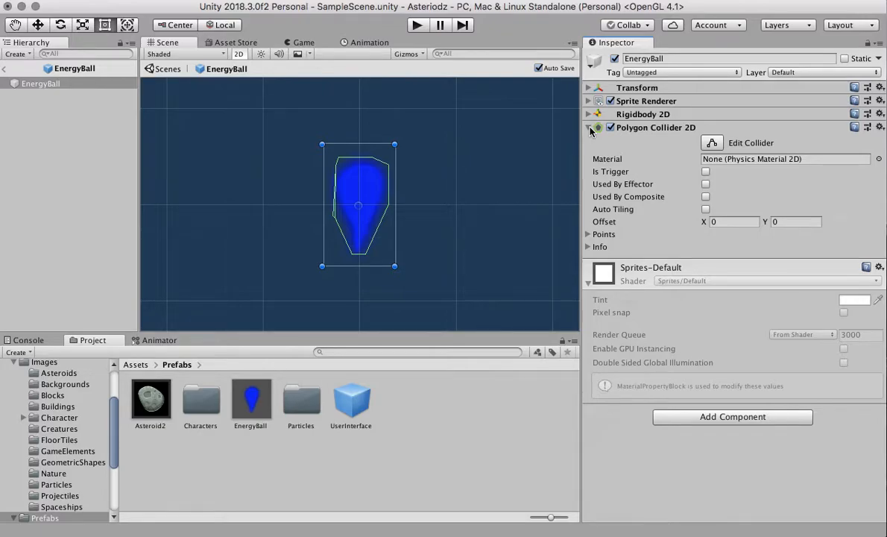
pyautogui.click(587, 127)
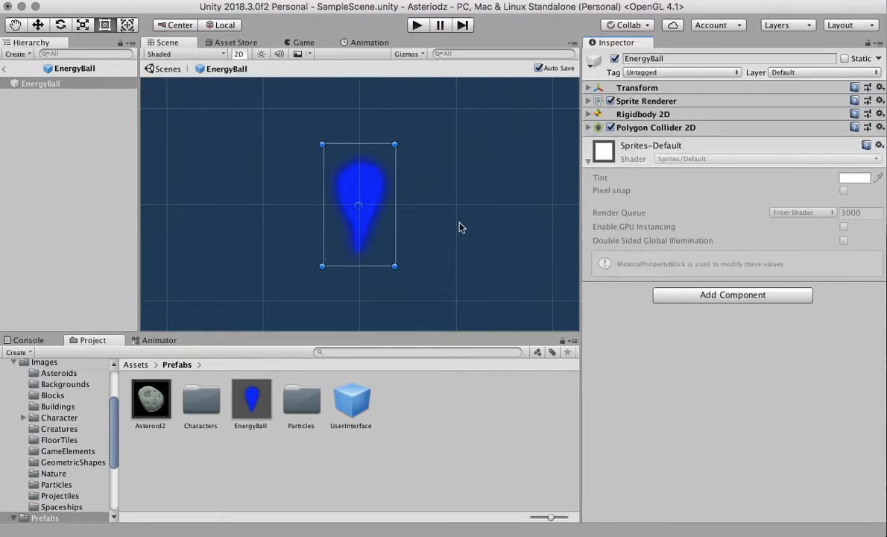
pyautogui.moveTo(450, 125)
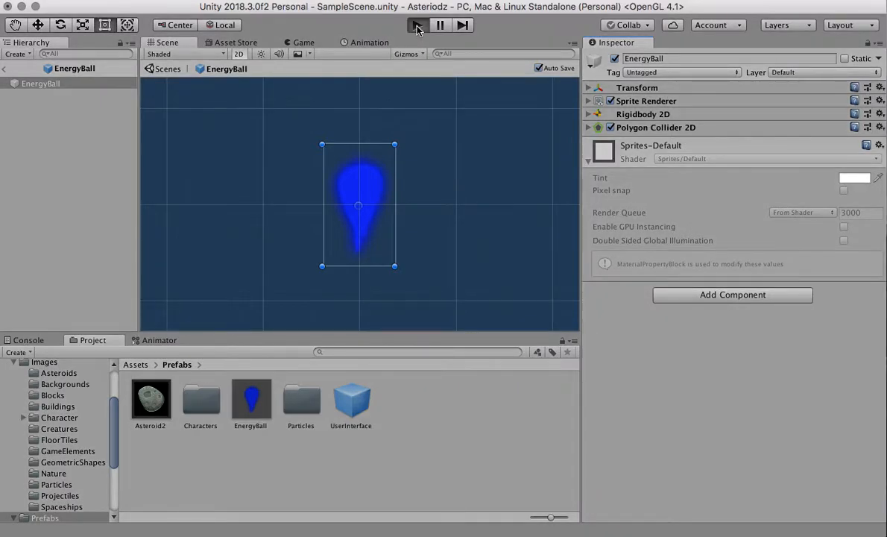
pyautogui.click(417, 24)
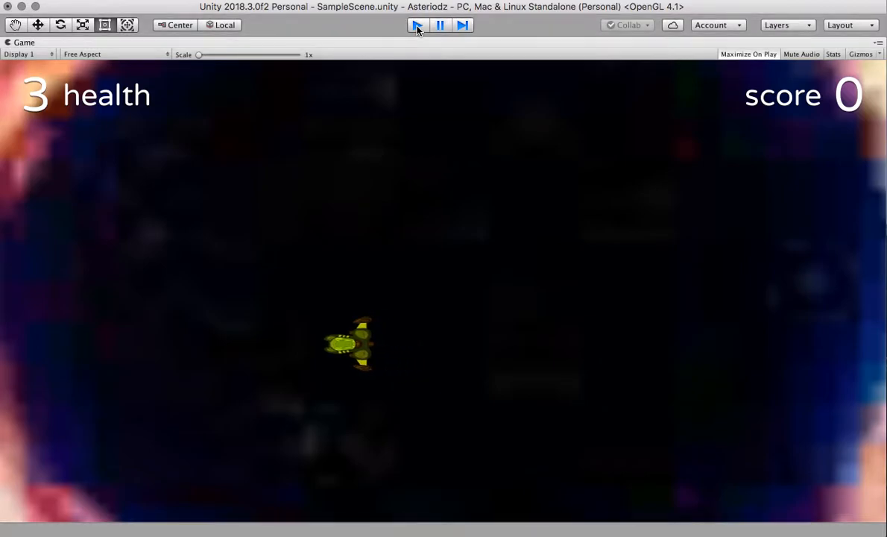
pyautogui.click(417, 24)
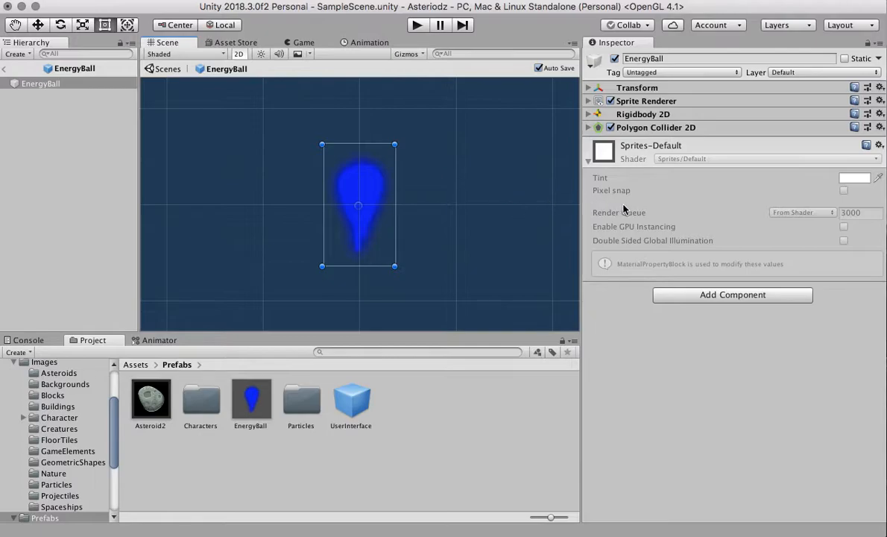
pyautogui.moveTo(217, 364)
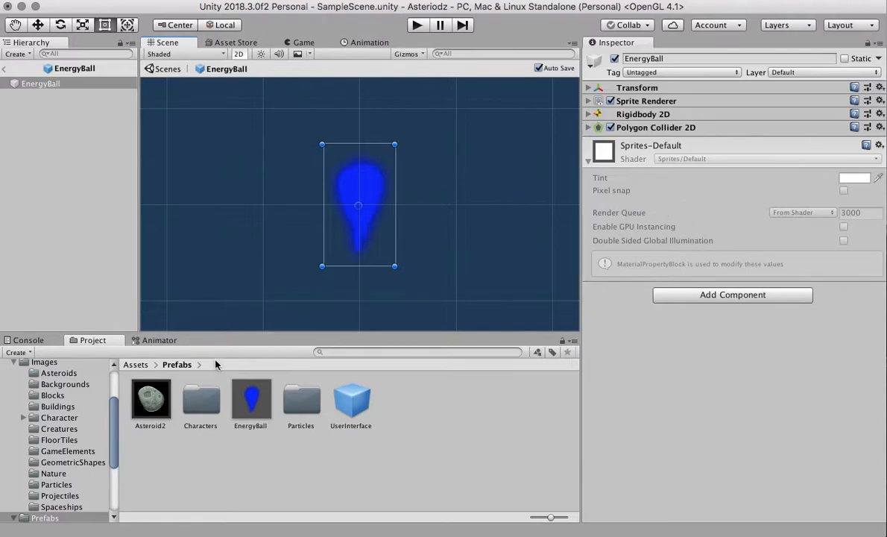
pyautogui.moveTo(246, 406)
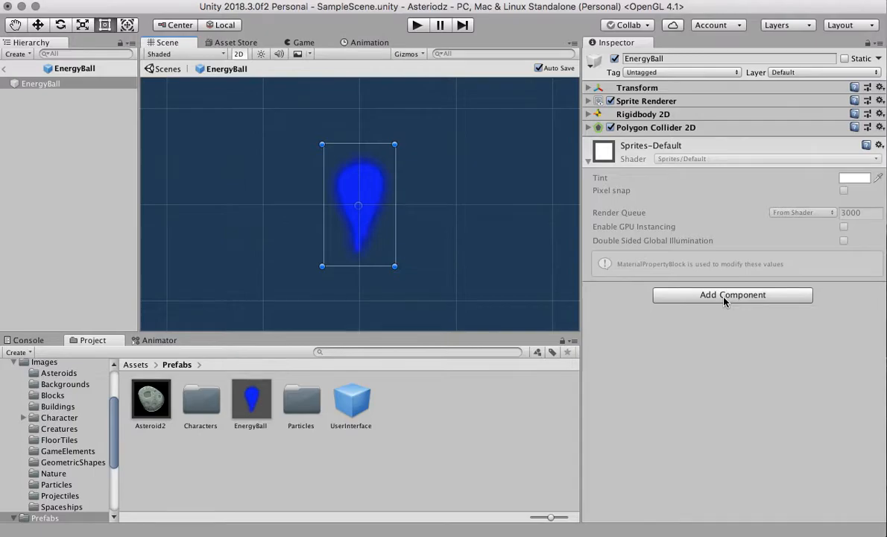
# - Add a Condition Collision script from the Scripts category to the EnergyBall prefab
pyautogui.click(732, 295)
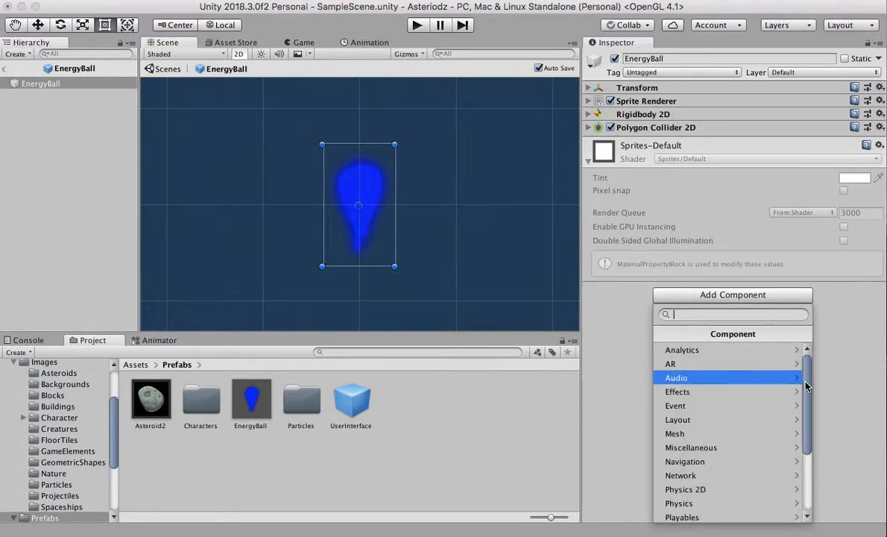
pyautogui.scroll(-3)
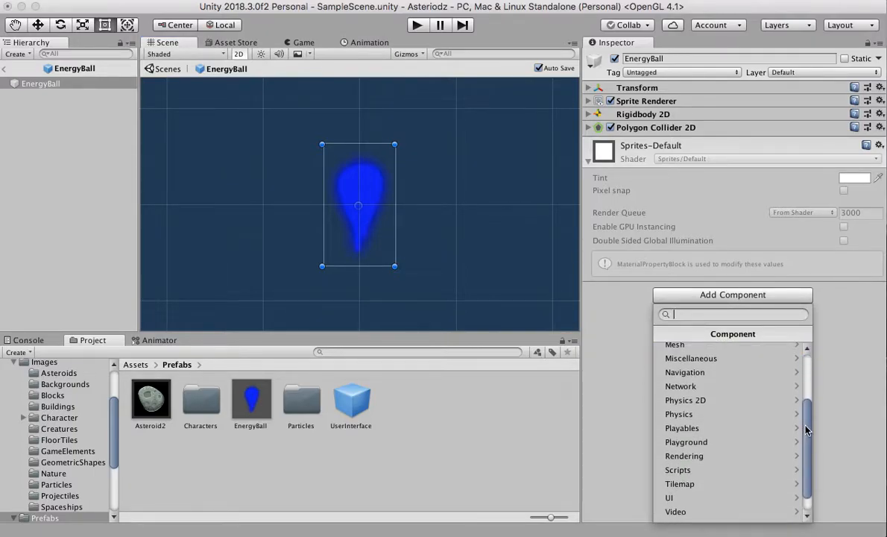
pyautogui.click(685, 441)
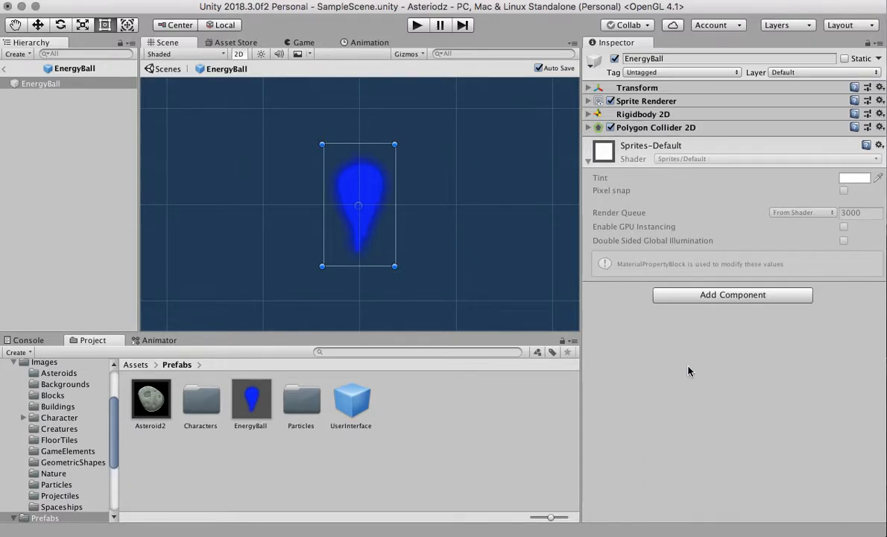
pyautogui.click(731, 294)
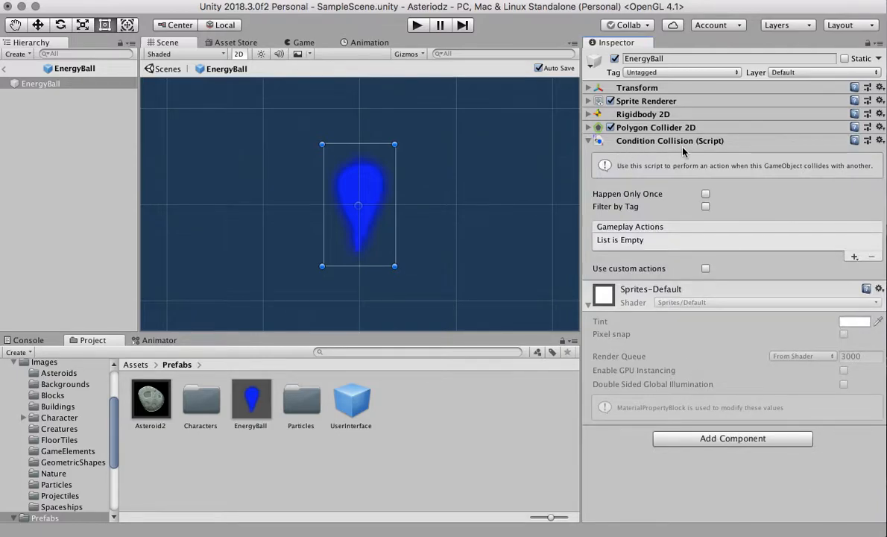
pyautogui.moveTo(701, 218)
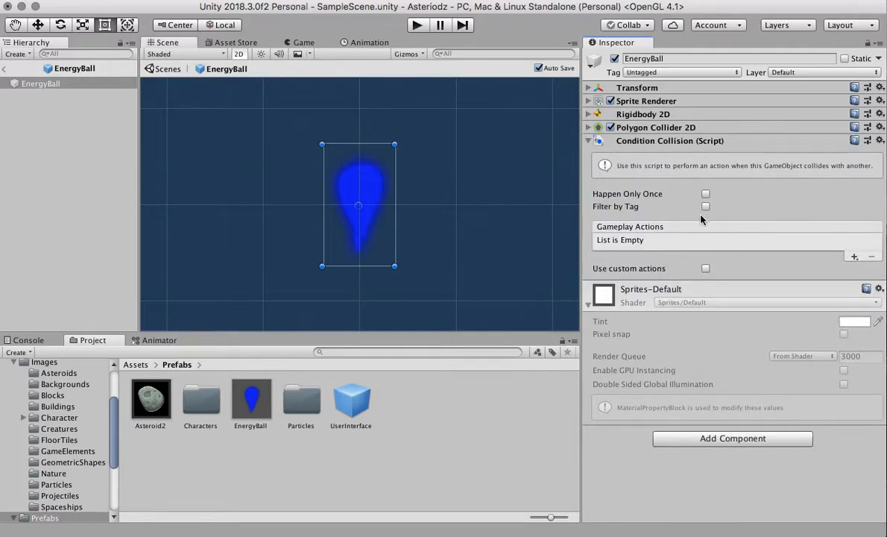
# - Add a DestroyAction targeting This Object and start picking its death effect
pyautogui.click(855, 257)
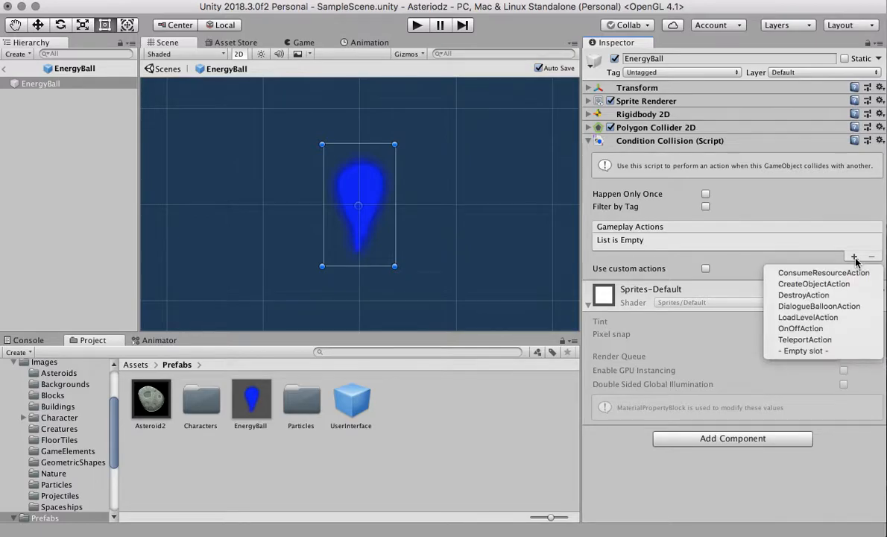
pyautogui.moveTo(802, 295)
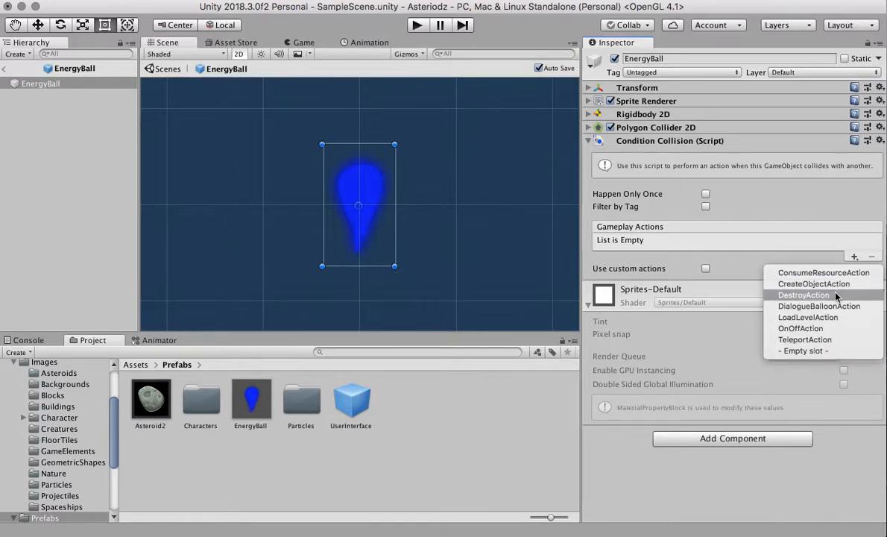
pyautogui.click(803, 295)
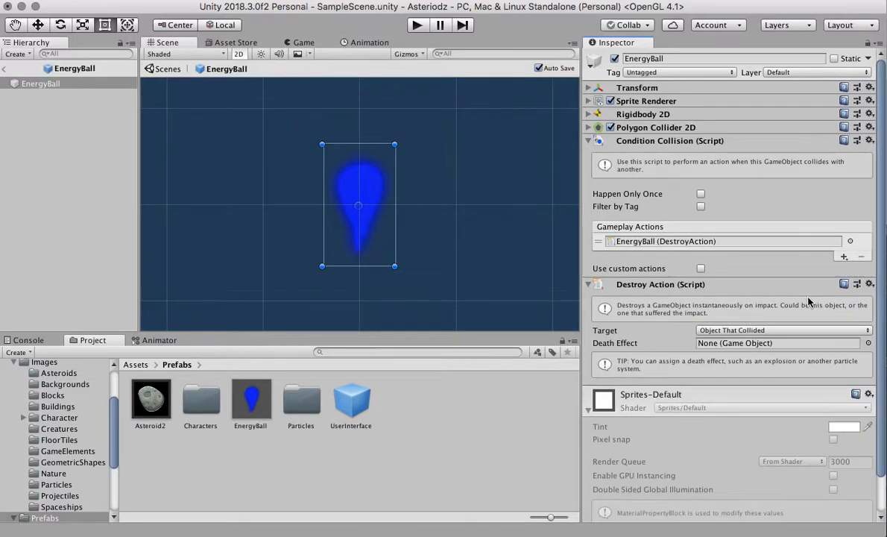
pyautogui.click(781, 330)
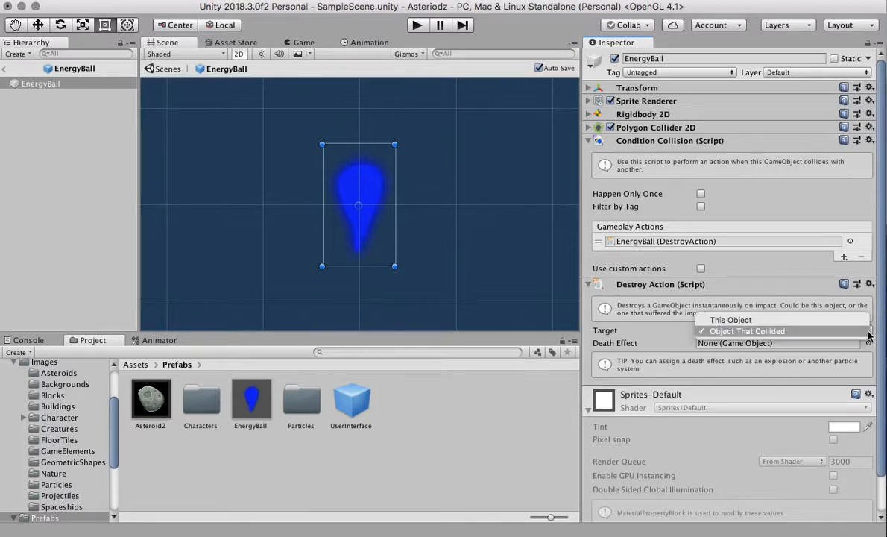
pyautogui.click(730, 319)
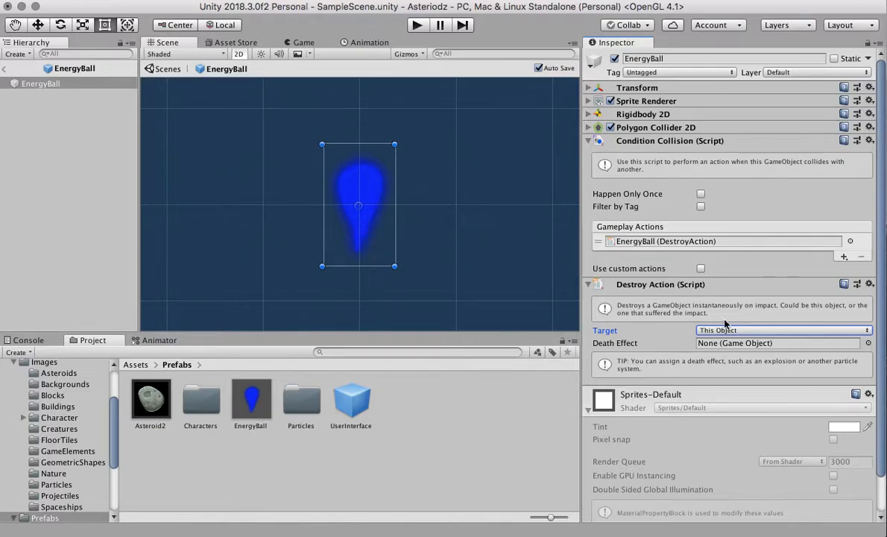
pyautogui.click(867, 343)
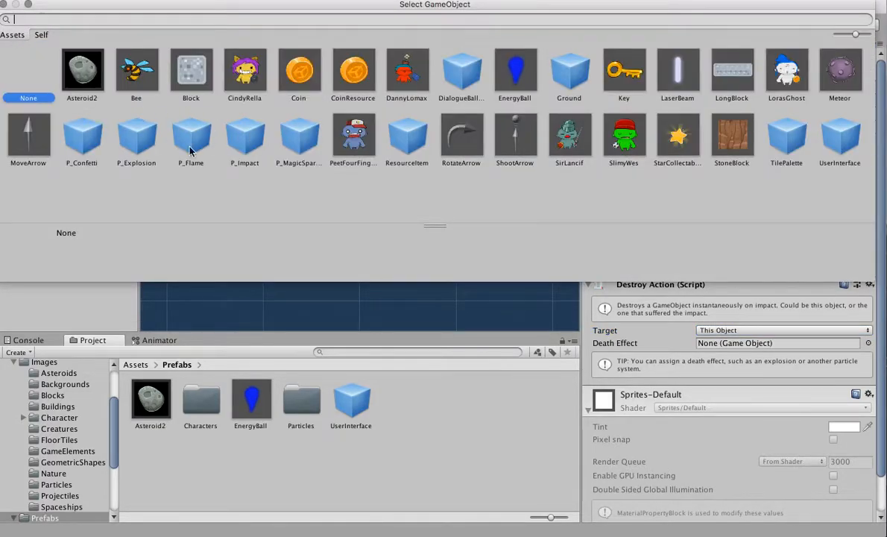
pyautogui.moveTo(254, 146)
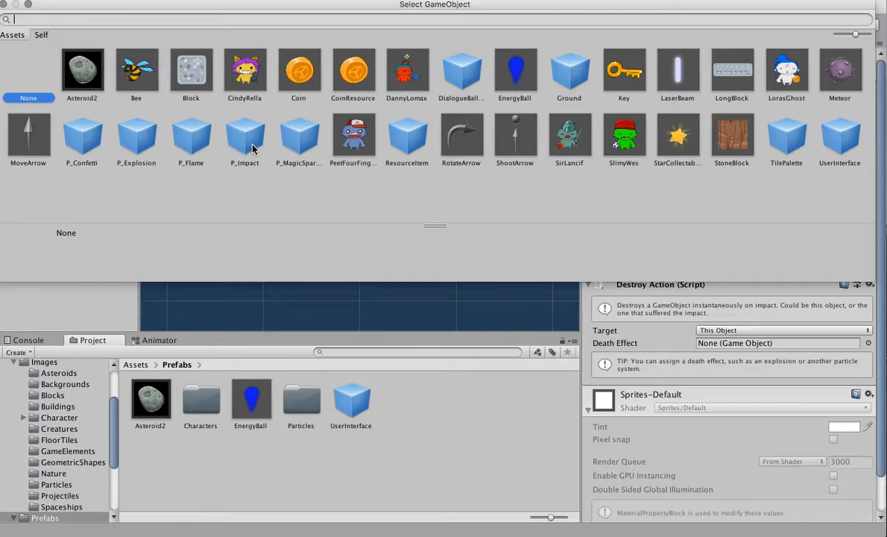
pyautogui.moveTo(262, 146)
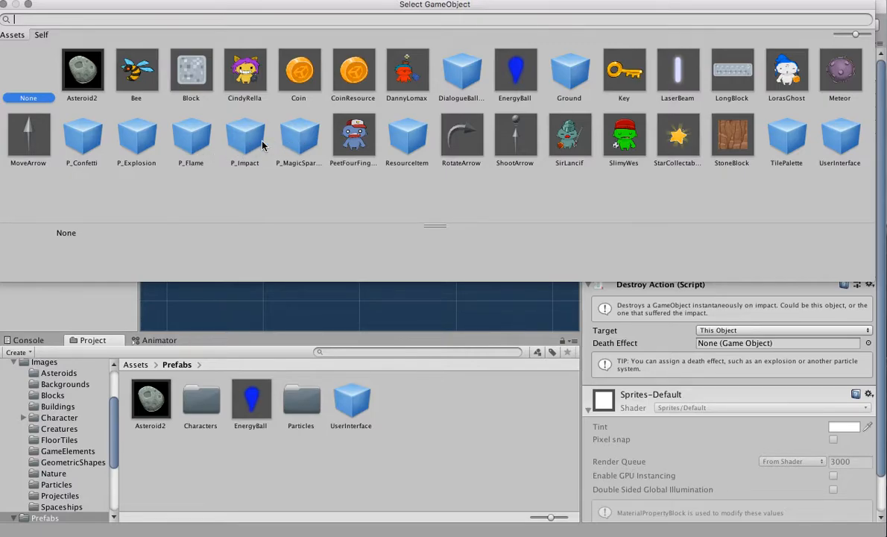
# - Select P_Impact as the EnergyBall's death effect
pyautogui.click(245, 136)
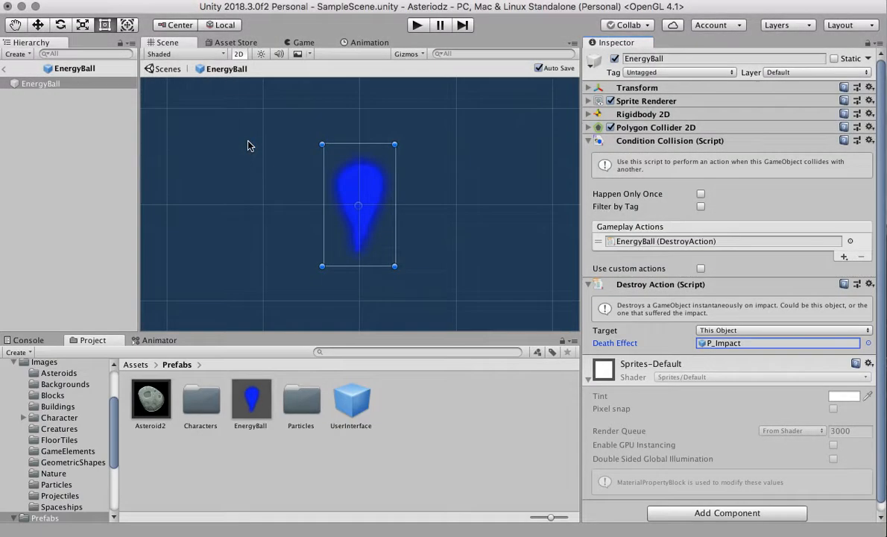
pyautogui.moveTo(734, 354)
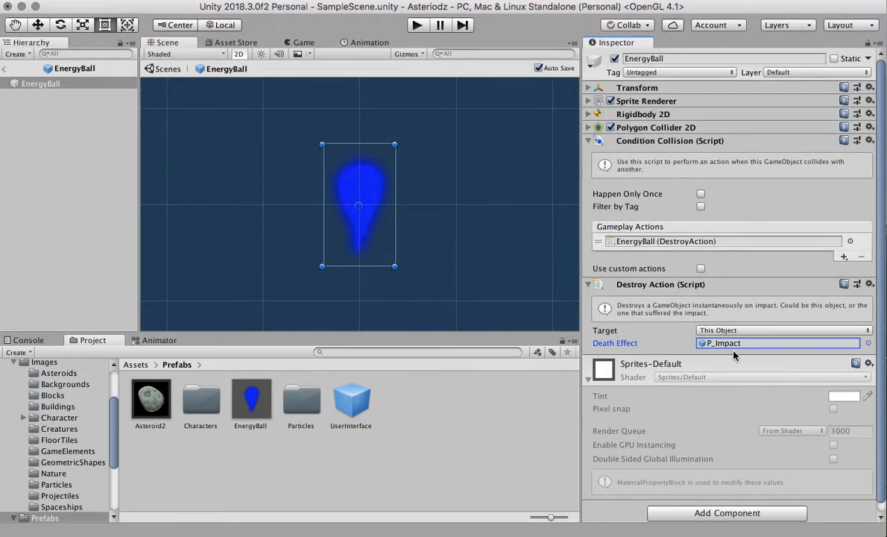
pyautogui.moveTo(402, 18)
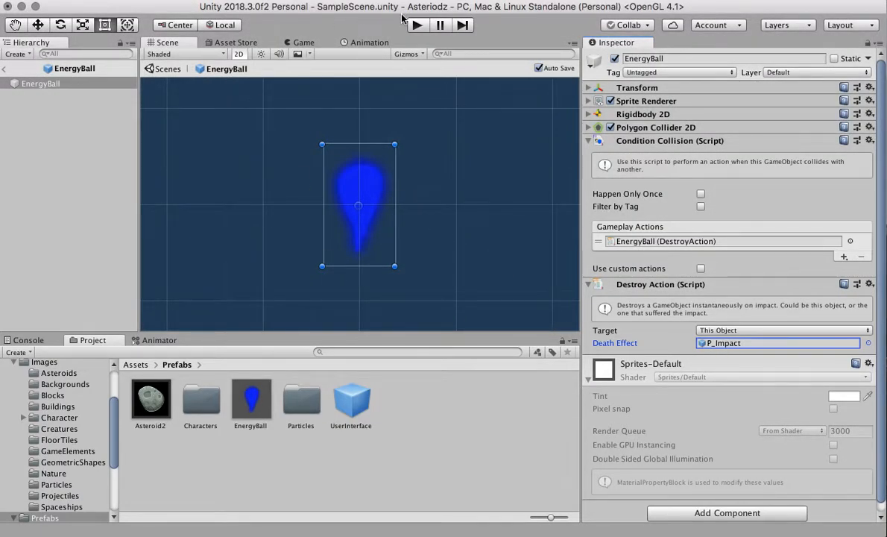
# - Enter Play mode to test the ship with 3 health and 0 score
pyautogui.click(416, 24)
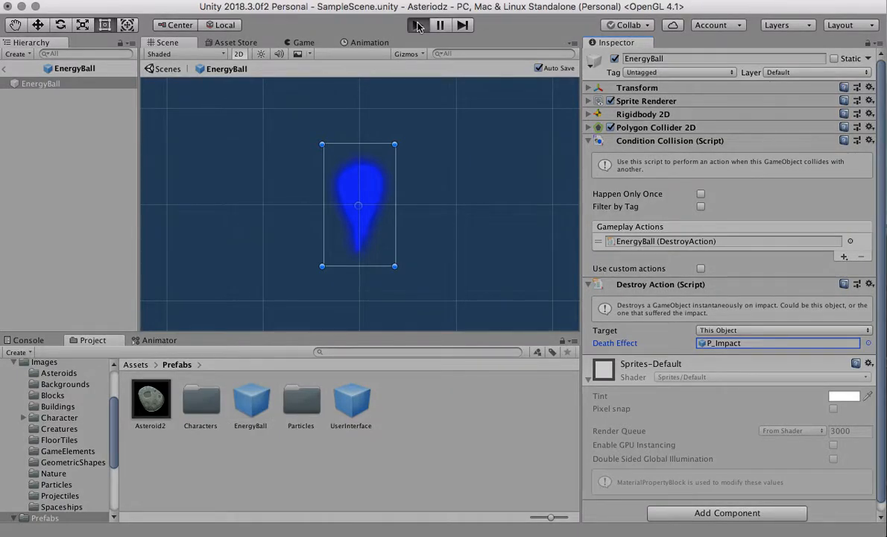
pyautogui.click(417, 23)
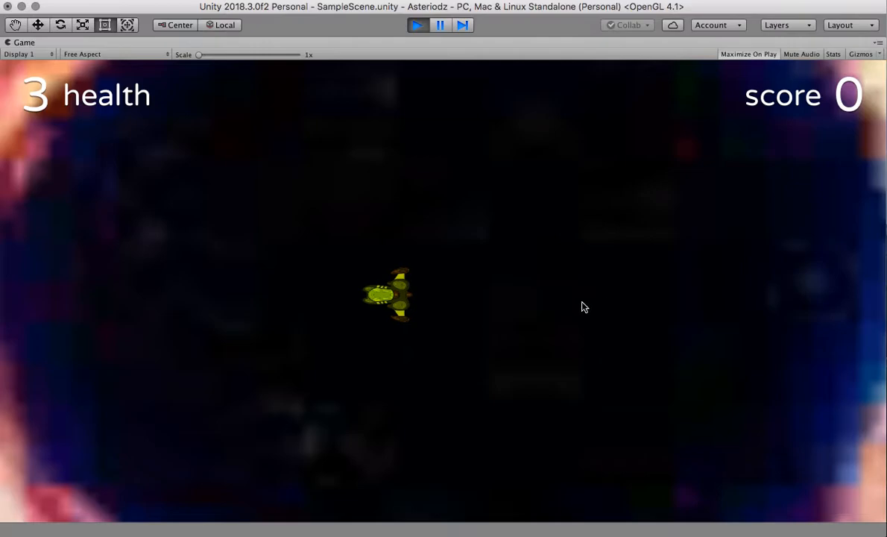
pyautogui.moveTo(641, 307)
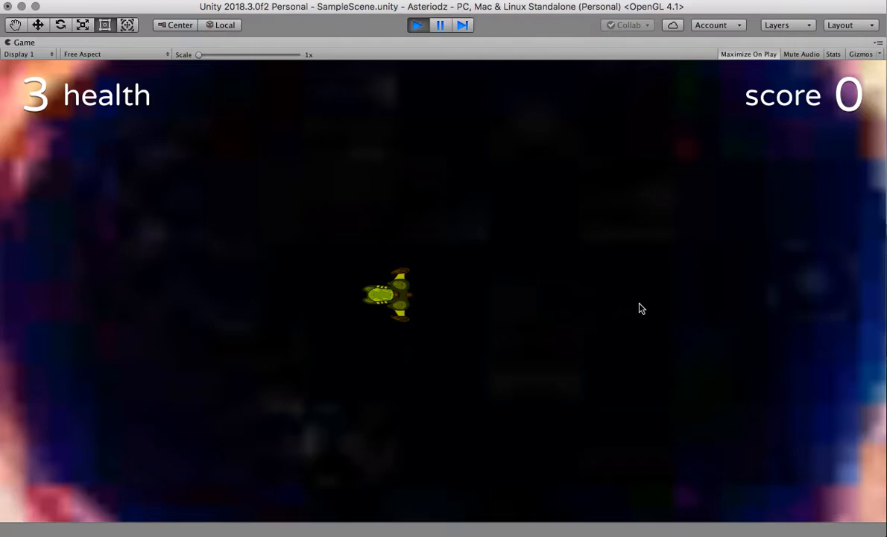